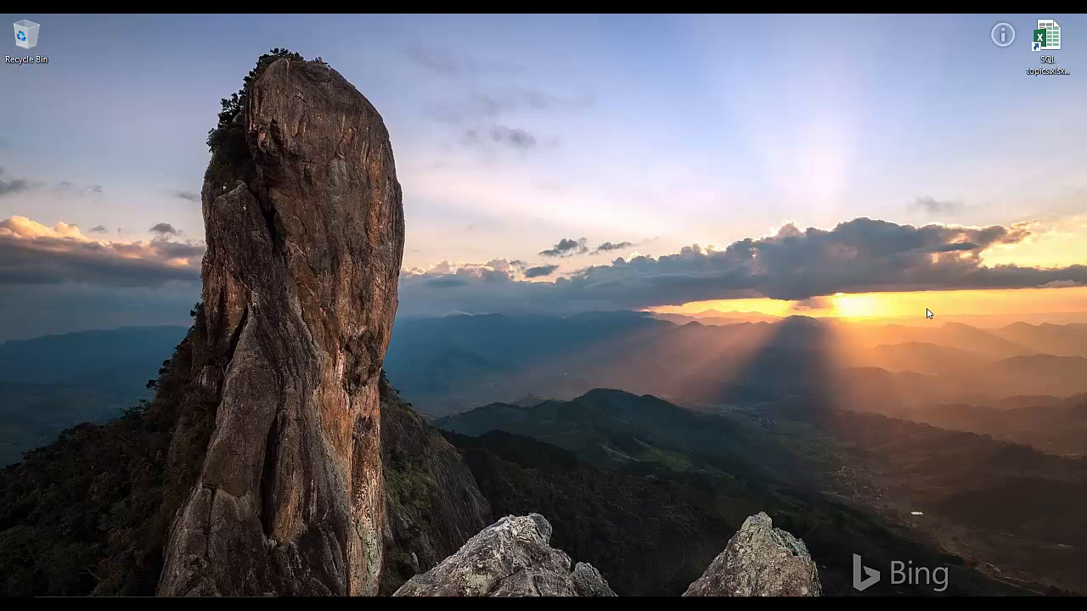
{"action": "mouse_move", "coordinate": [453, 592]}
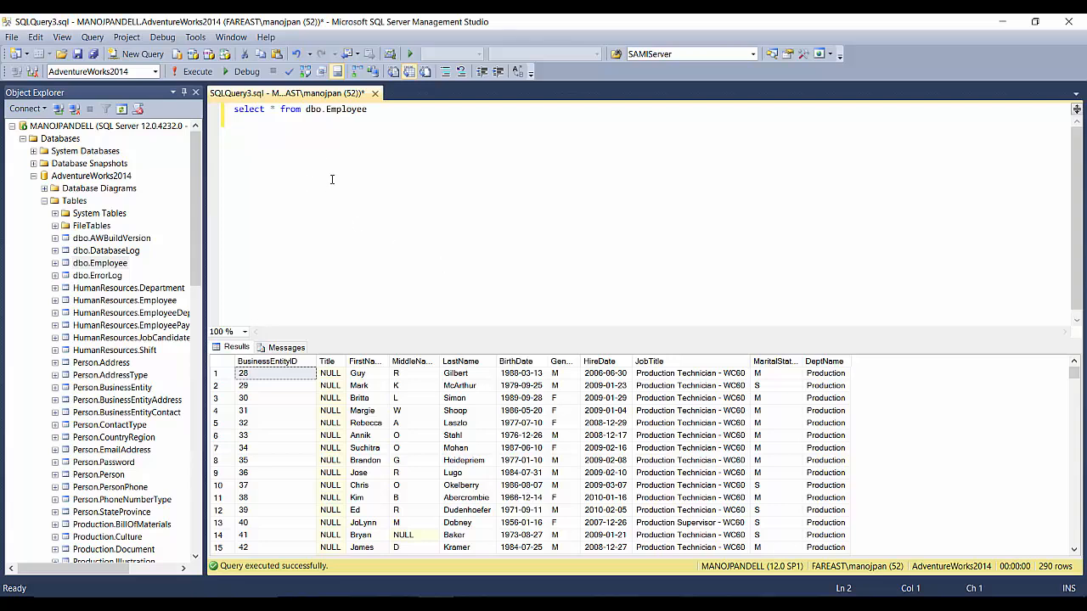
Step: Show the 290-row select * from dbo.Employee results and close the empty E:\Excel folder
{"action": "left_click", "coordinate": [101, 263]}
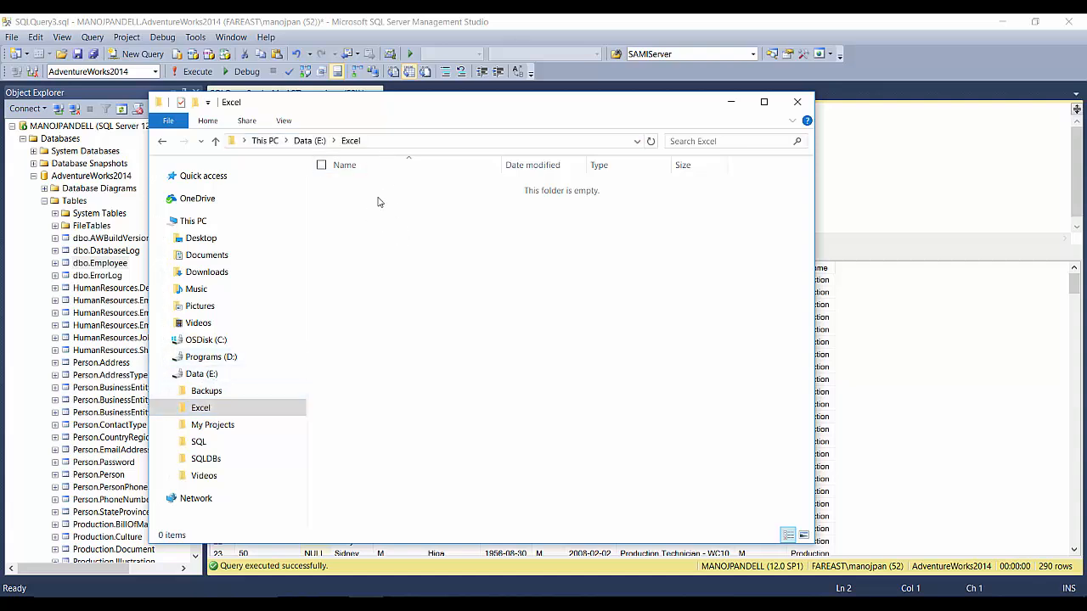
{"action": "left_click", "coordinate": [797, 102]}
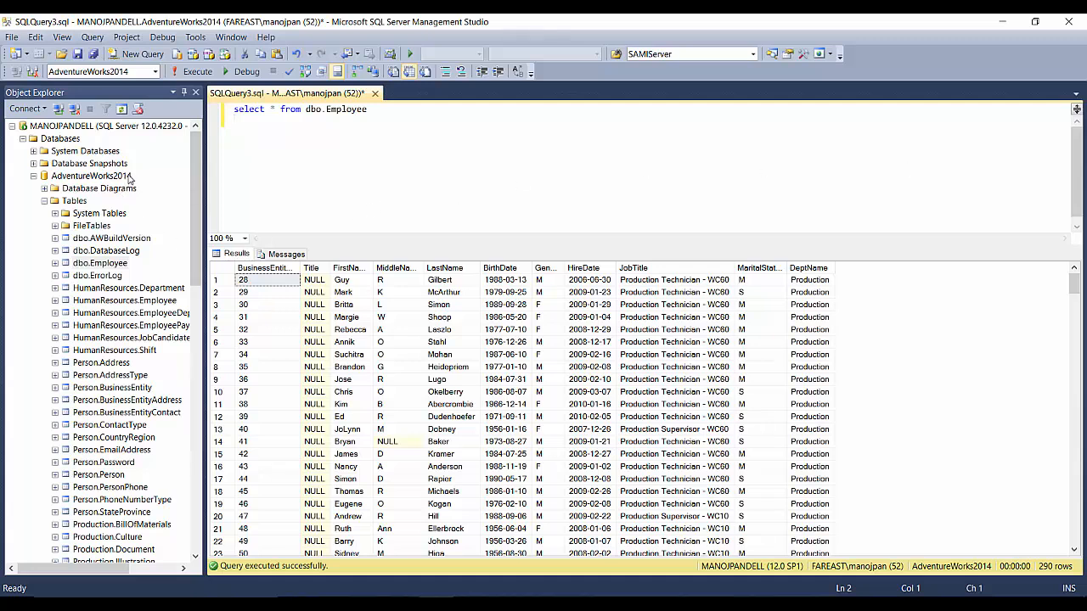
{"action": "mouse_move", "coordinate": [108, 239]}
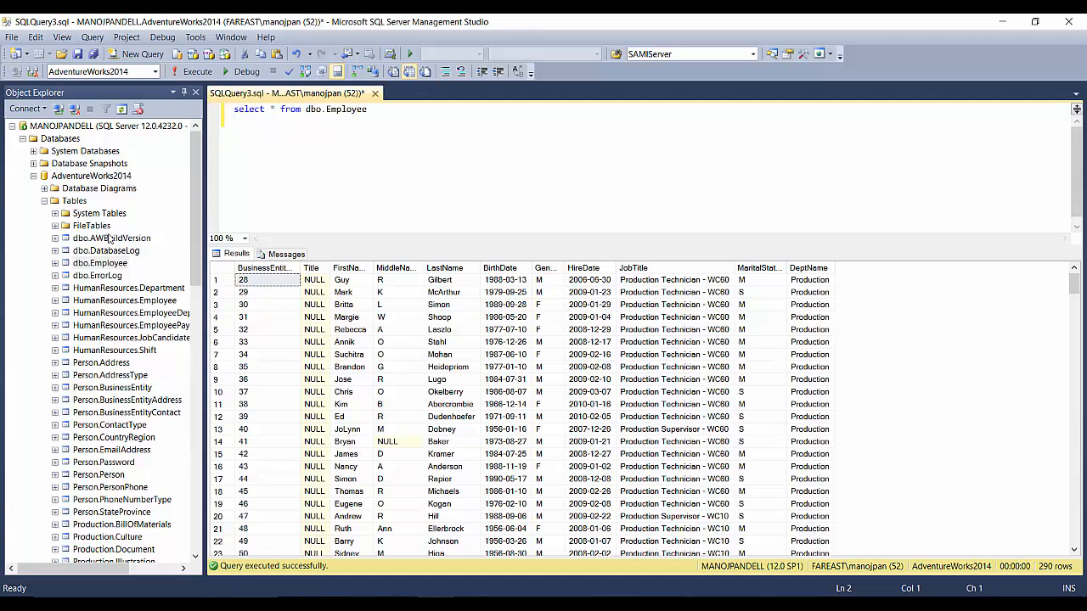
Step: Select dbo.Employee and launch Export Data from the AdventureWorks2014 database
{"action": "left_click", "coordinate": [99, 264]}
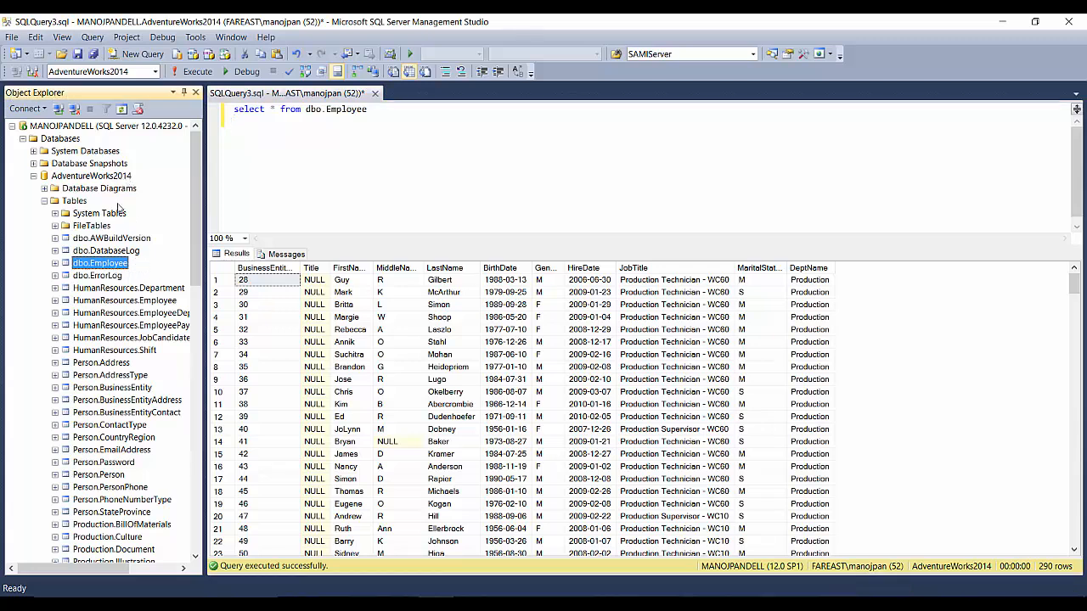
{"action": "left_click", "coordinate": [91, 176]}
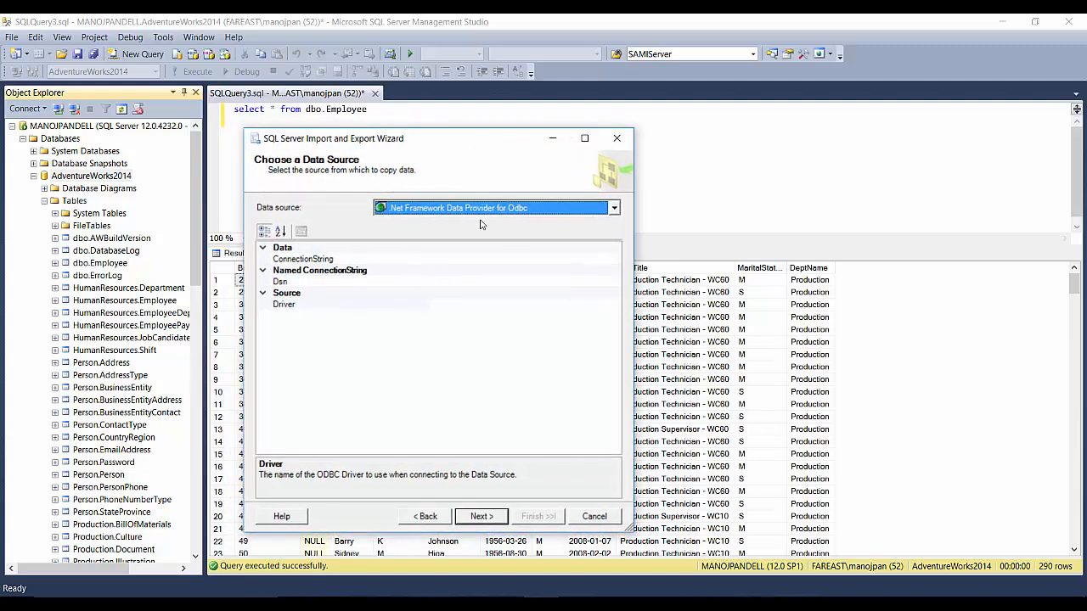
{"action": "mouse_move", "coordinate": [340, 166]}
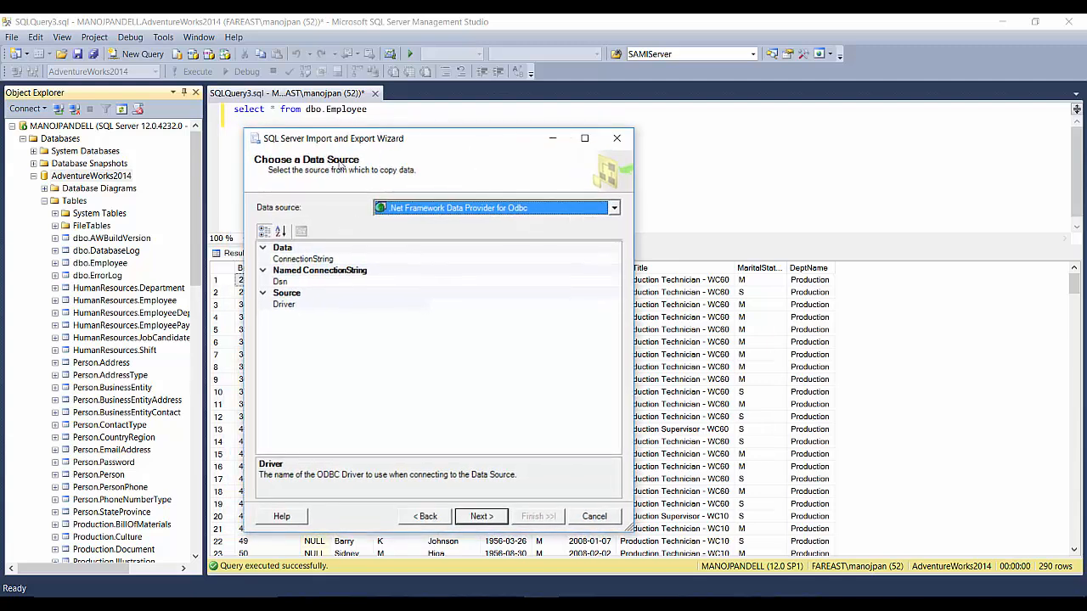
Step: Use SQL Server Native Client 11.0 with Windows authentication and the AdventureWorks2014 database
{"action": "left_click", "coordinate": [613, 207]}
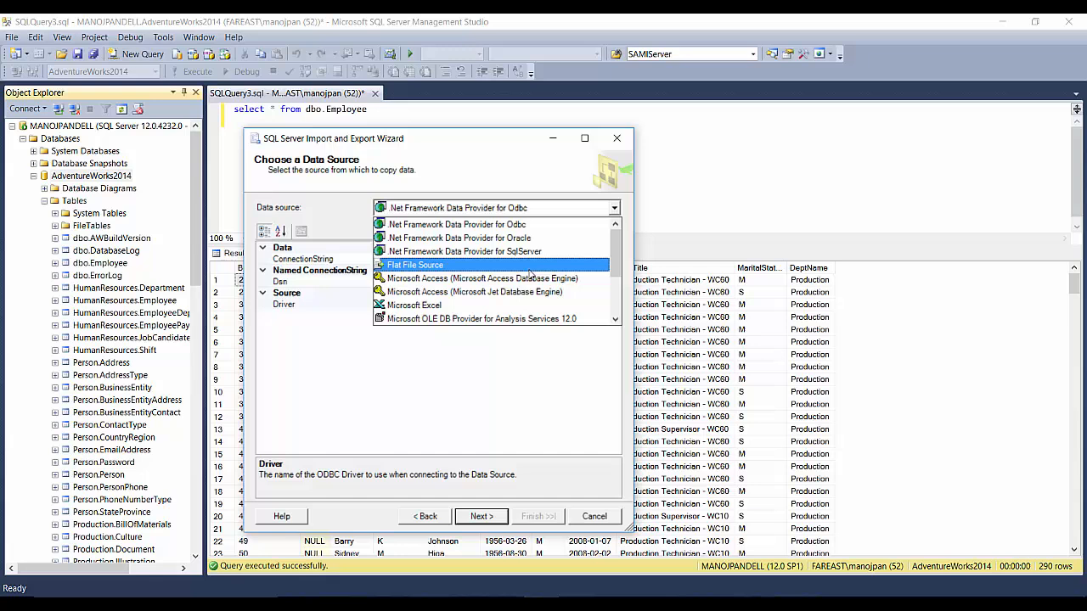
{"action": "scroll", "scroll_direction": "down", "scroll_amount": 3}
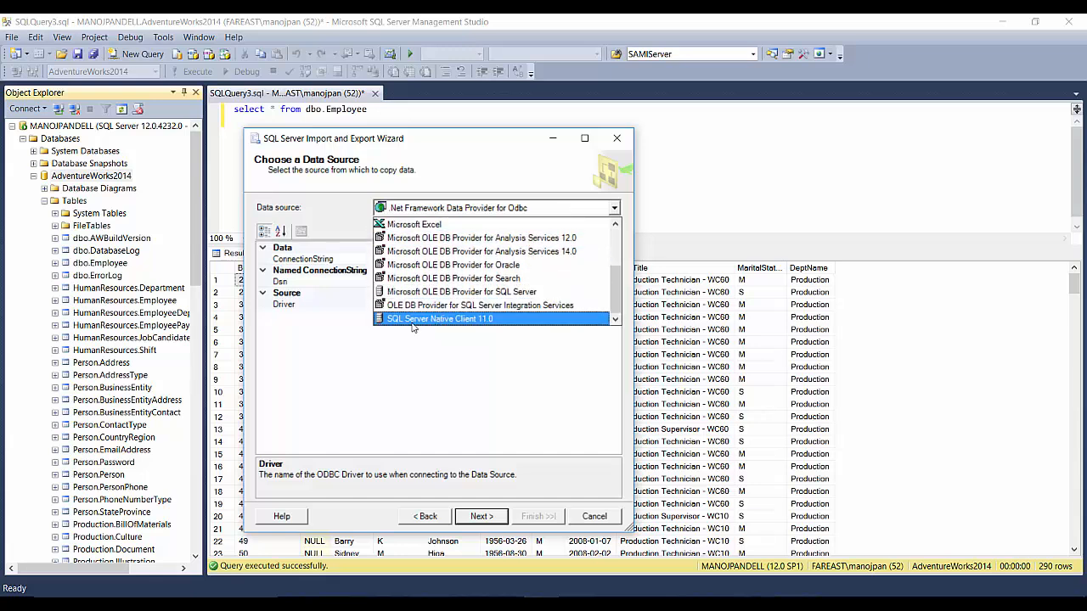
{"action": "mouse_move", "coordinate": [473, 330]}
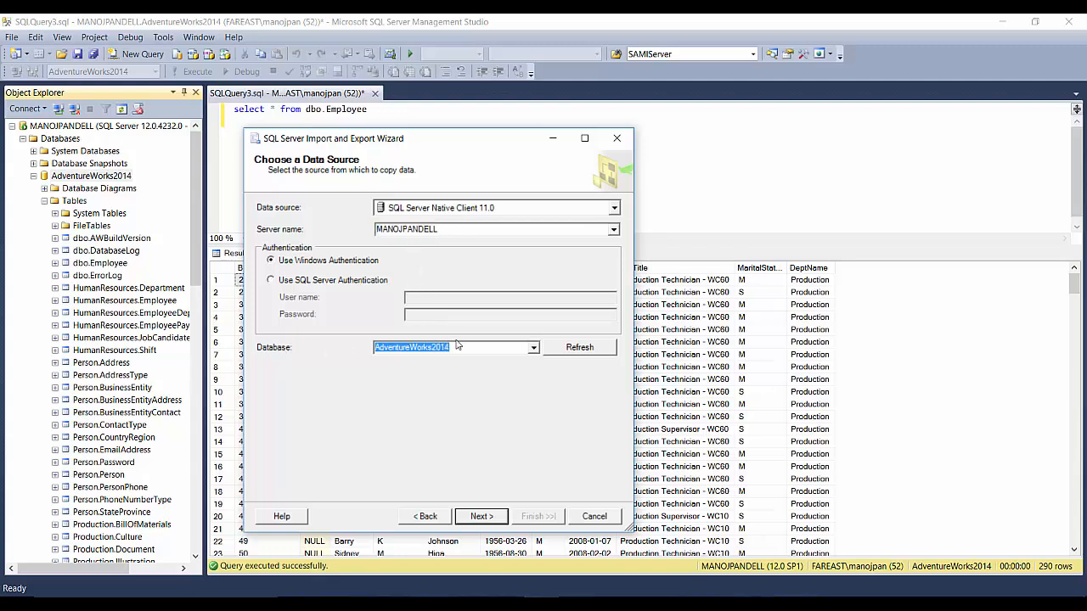
{"action": "left_click", "coordinate": [431, 348]}
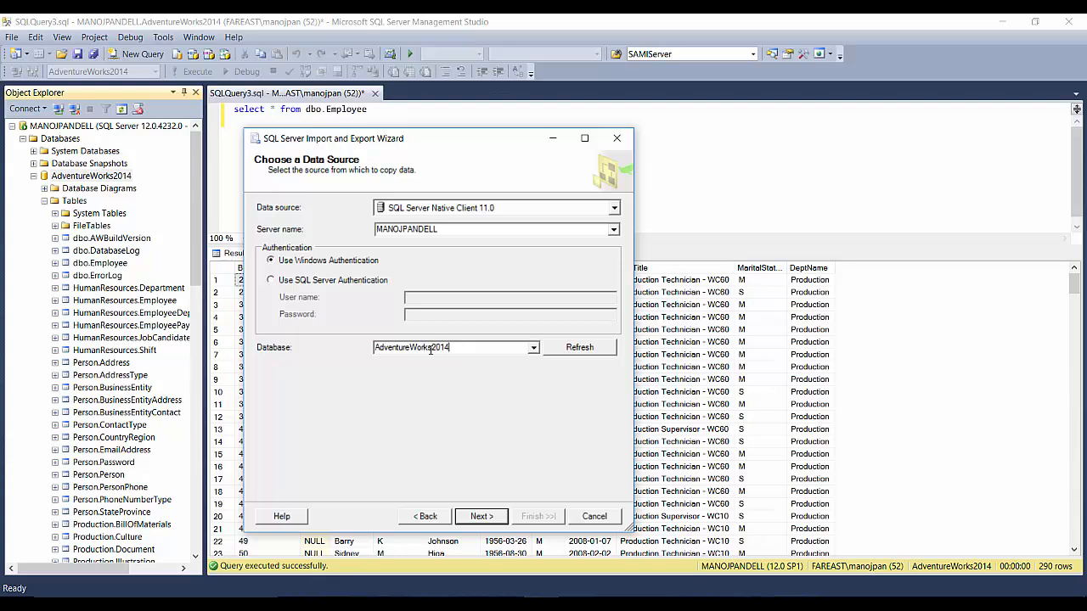
{"action": "left_click", "coordinate": [532, 348]}
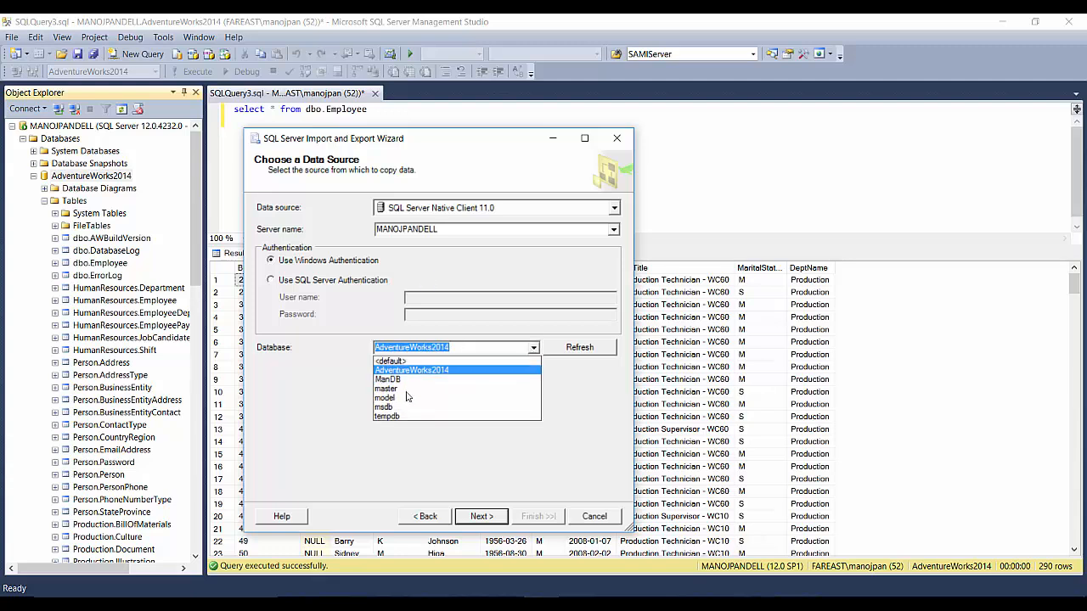
{"action": "left_click", "coordinate": [411, 369]}
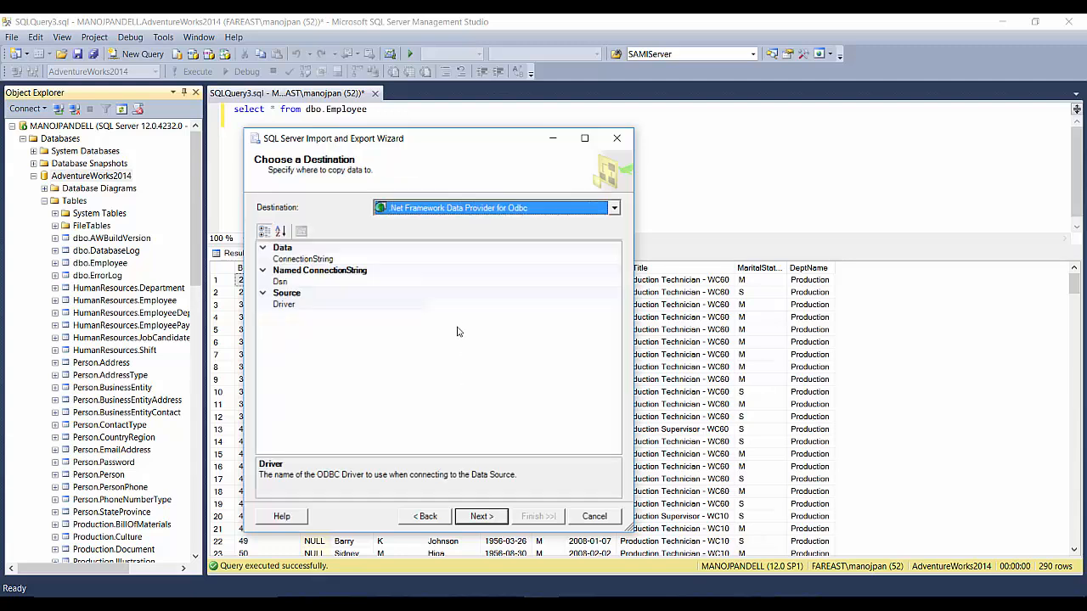
{"action": "mouse_move", "coordinate": [416, 194]}
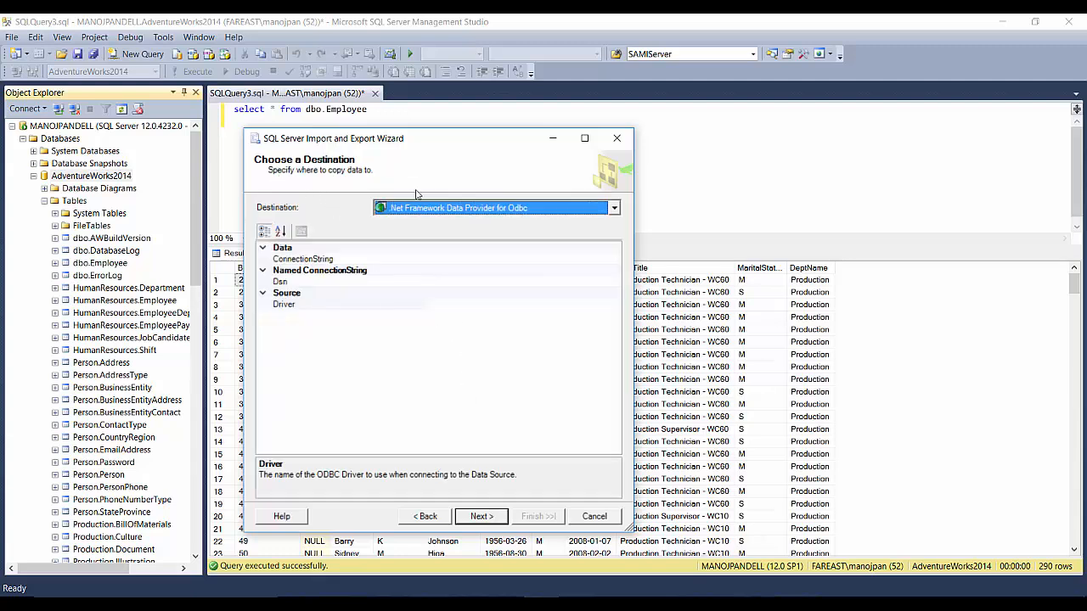
Step: Set the destination to Microsoft Excel 2007 with column names in the first row
{"action": "left_click", "coordinate": [613, 207]}
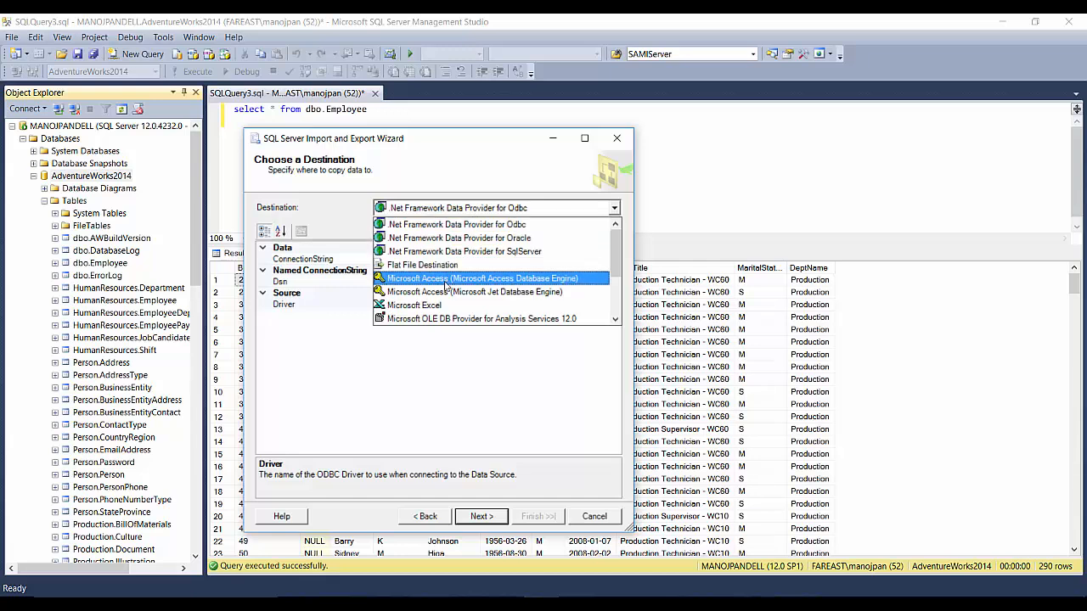
{"action": "left_click", "coordinate": [414, 305]}
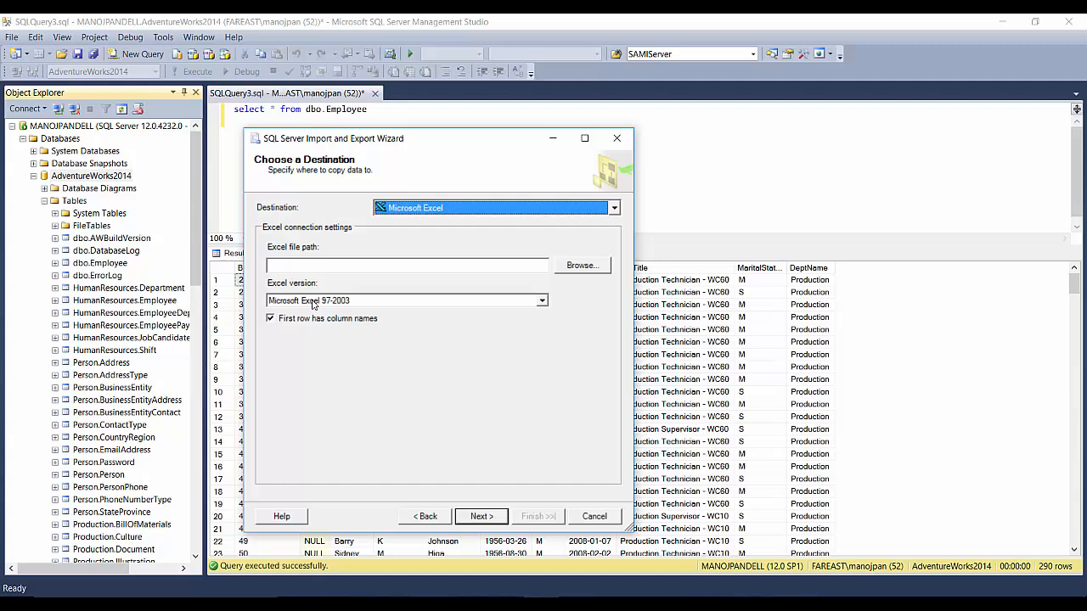
{"action": "left_click", "coordinate": [541, 300]}
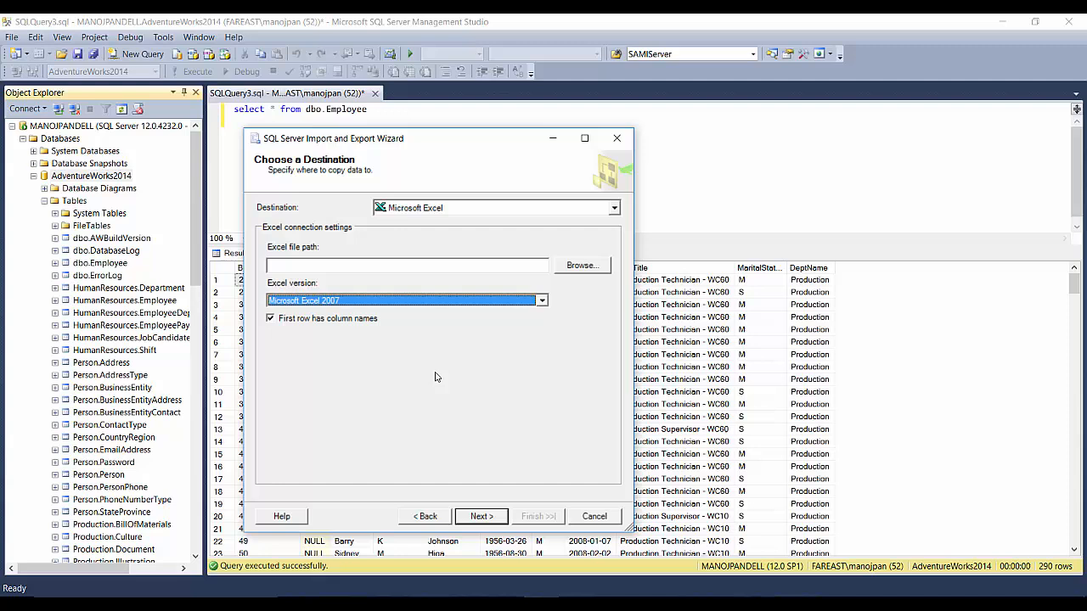
{"action": "left_click", "coordinate": [541, 301]}
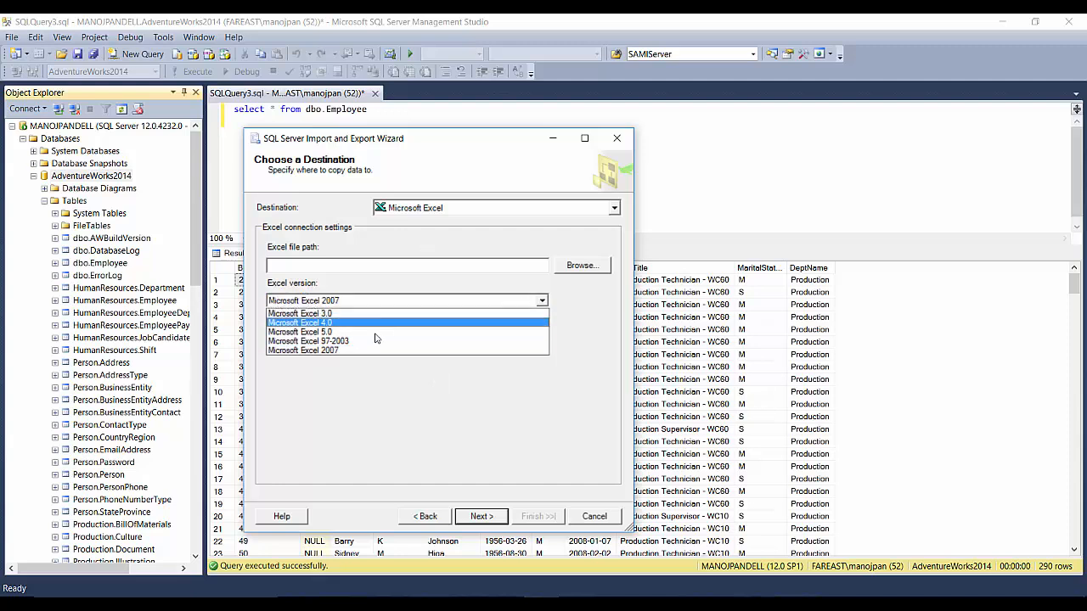
{"action": "left_click", "coordinate": [304, 350]}
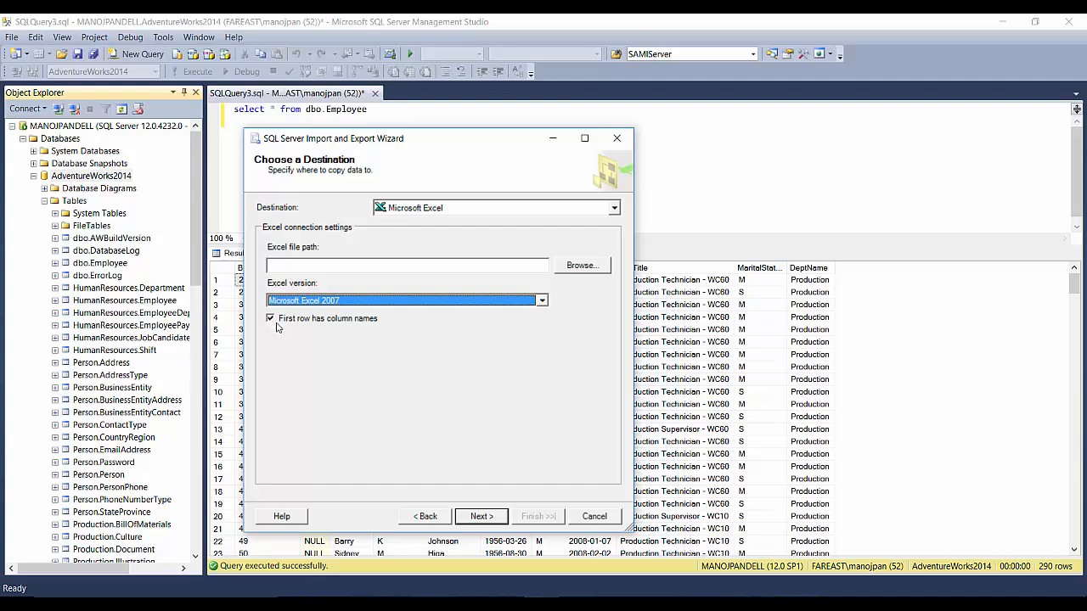
{"action": "mouse_move", "coordinate": [388, 310]}
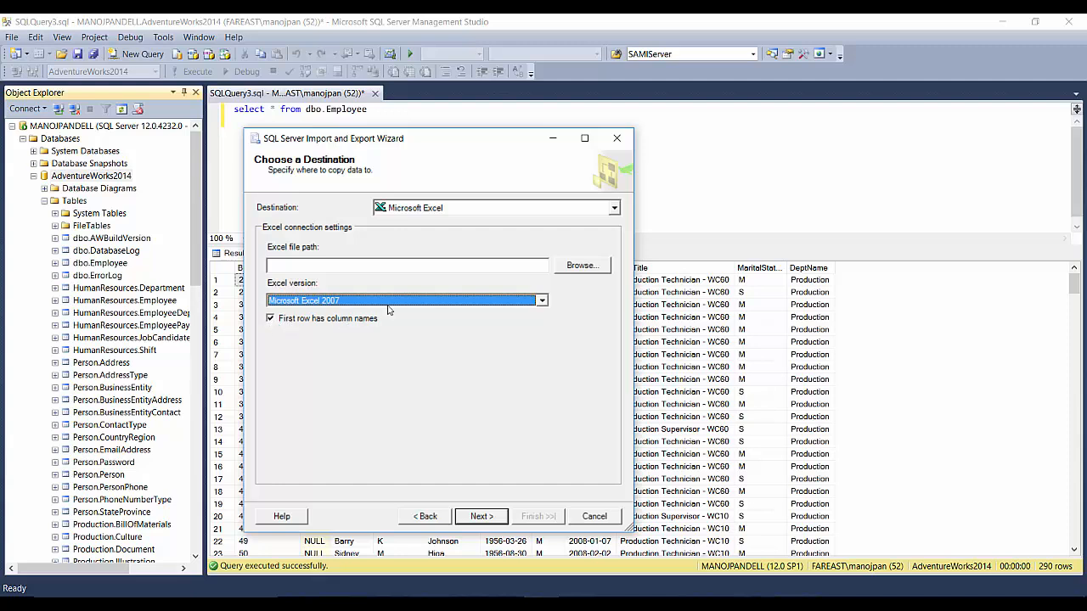
{"action": "left_click", "coordinate": [406, 265]}
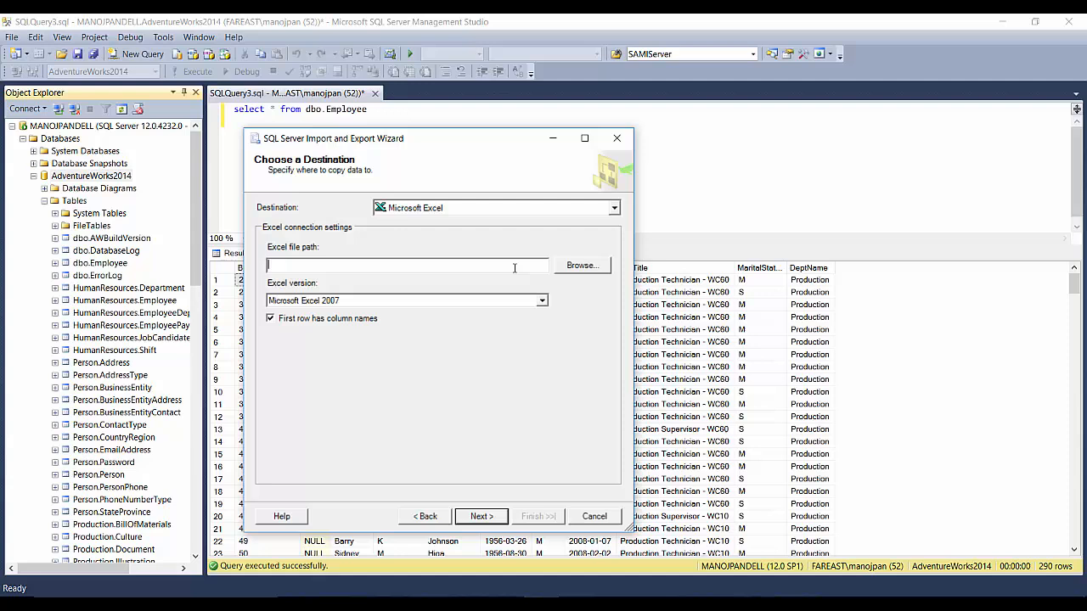
Step: Create a new workbook EmployeeData in E:\Excel and use it as the destination file
{"action": "left_click", "coordinate": [582, 265]}
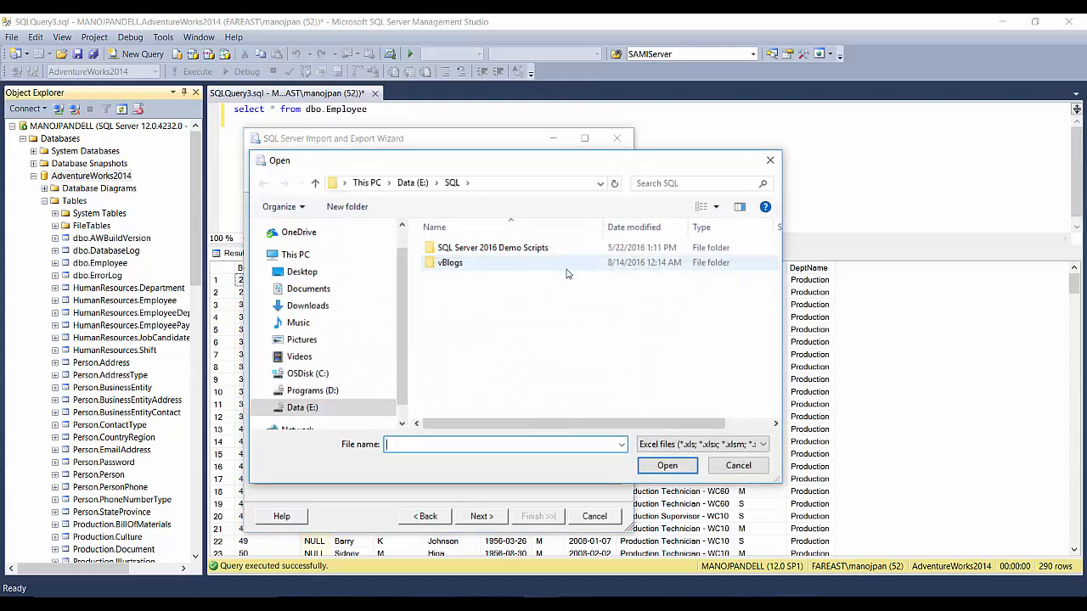
{"action": "left_click", "coordinate": [302, 407]}
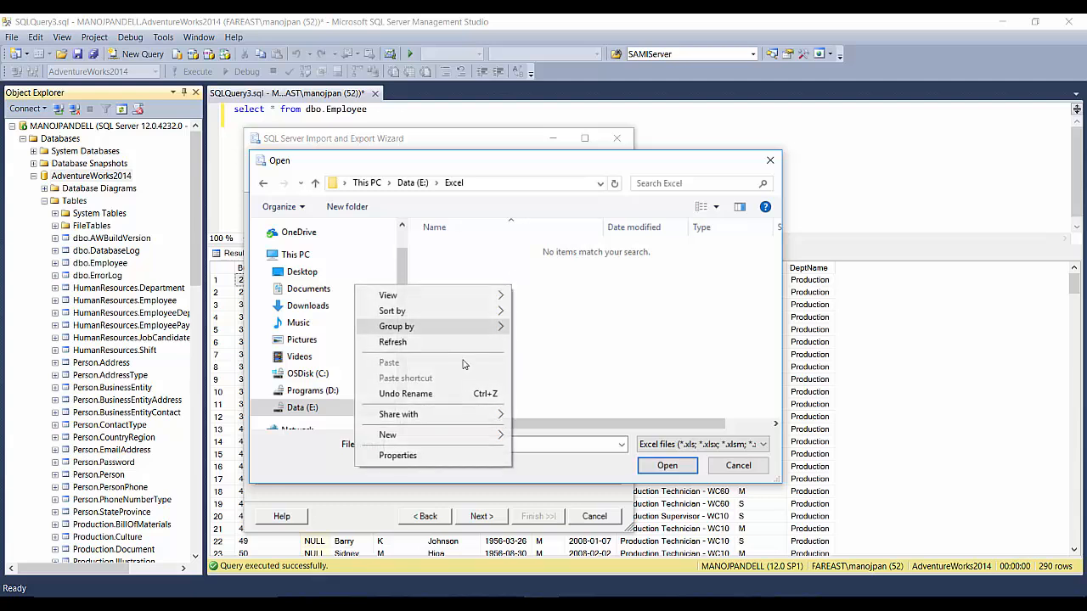
{"action": "left_click", "coordinate": [387, 435]}
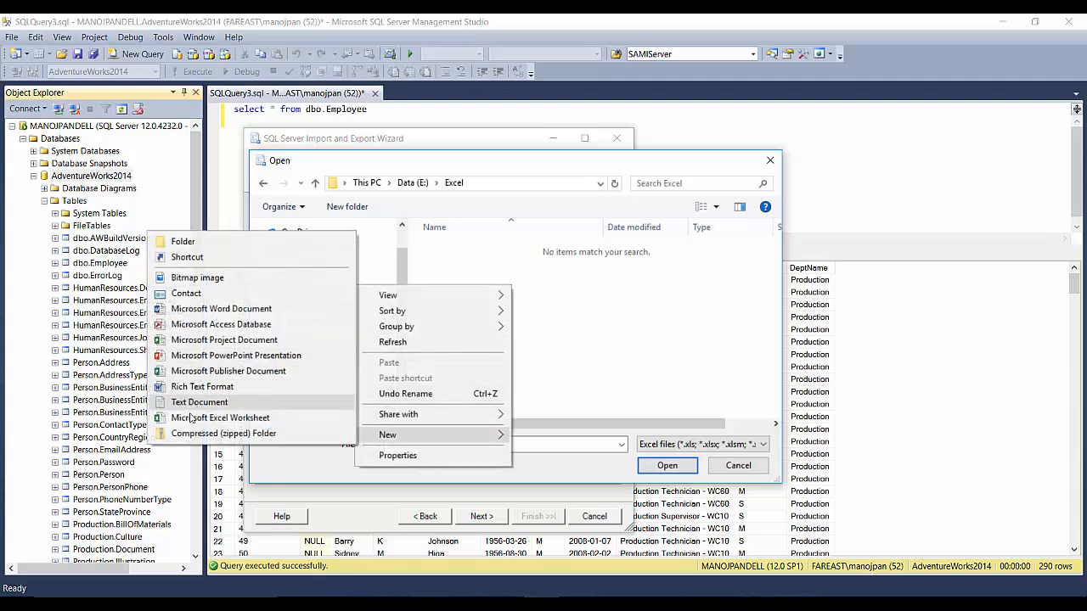
{"action": "left_click", "coordinate": [220, 417]}
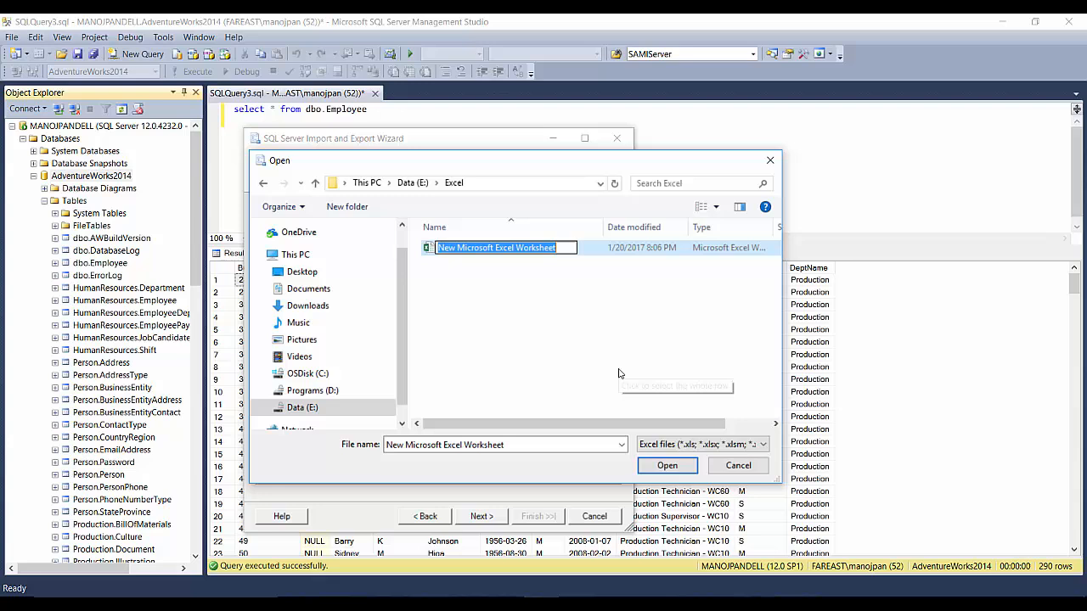
{"action": "type", "text": "EmployeeData"}
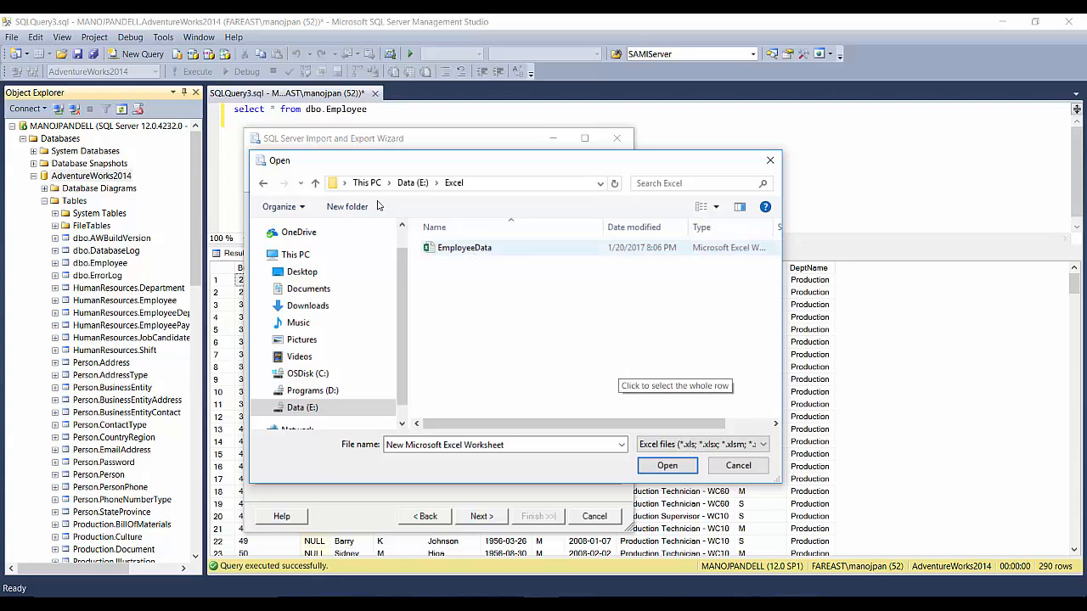
{"action": "left_click", "coordinate": [666, 465]}
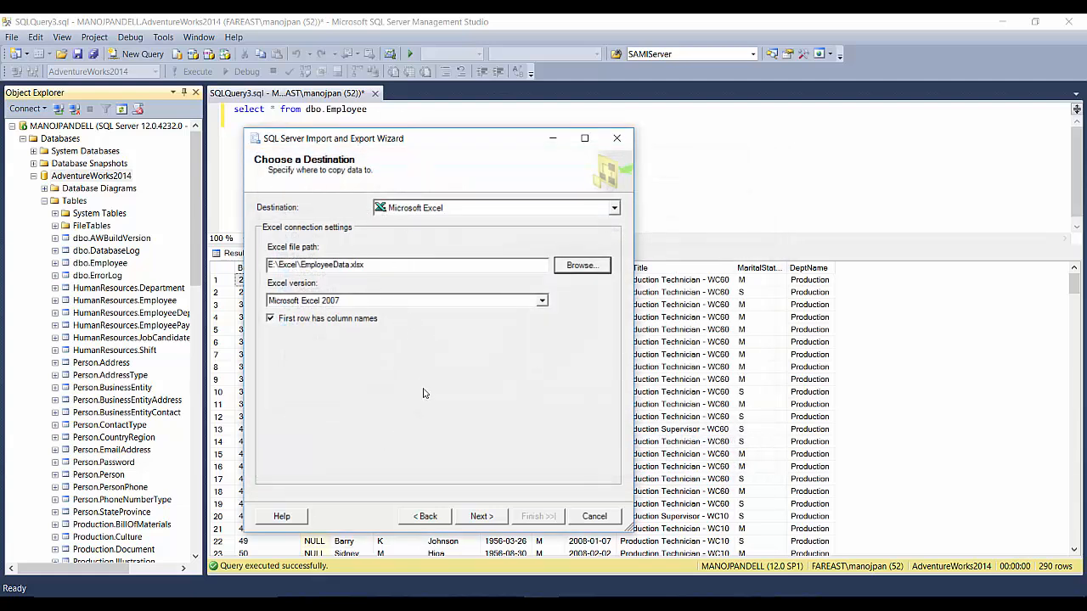
Step: Export dbo.Employee to an EmployeeTable sheet, transferring 290 rows, then close the wizard
{"action": "left_click", "coordinate": [481, 516]}
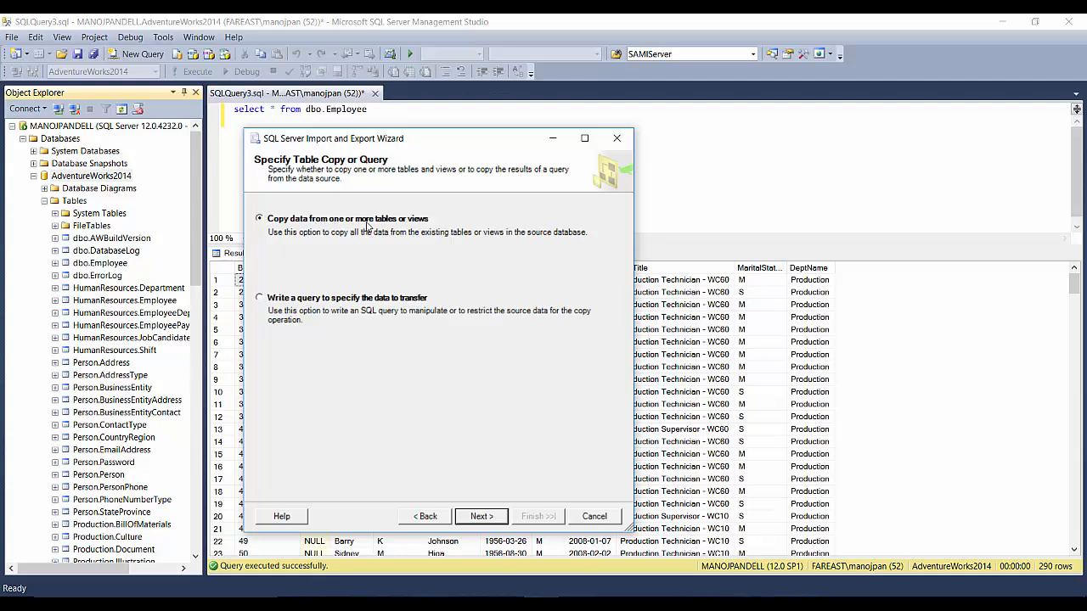
{"action": "mouse_move", "coordinate": [335, 305]}
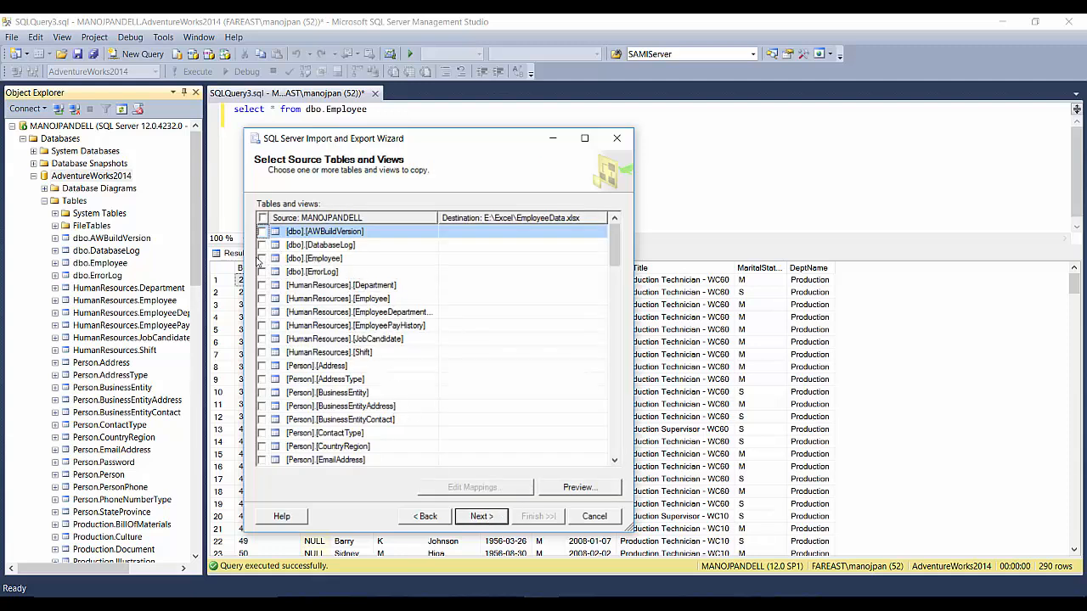
{"action": "left_click", "coordinate": [262, 258]}
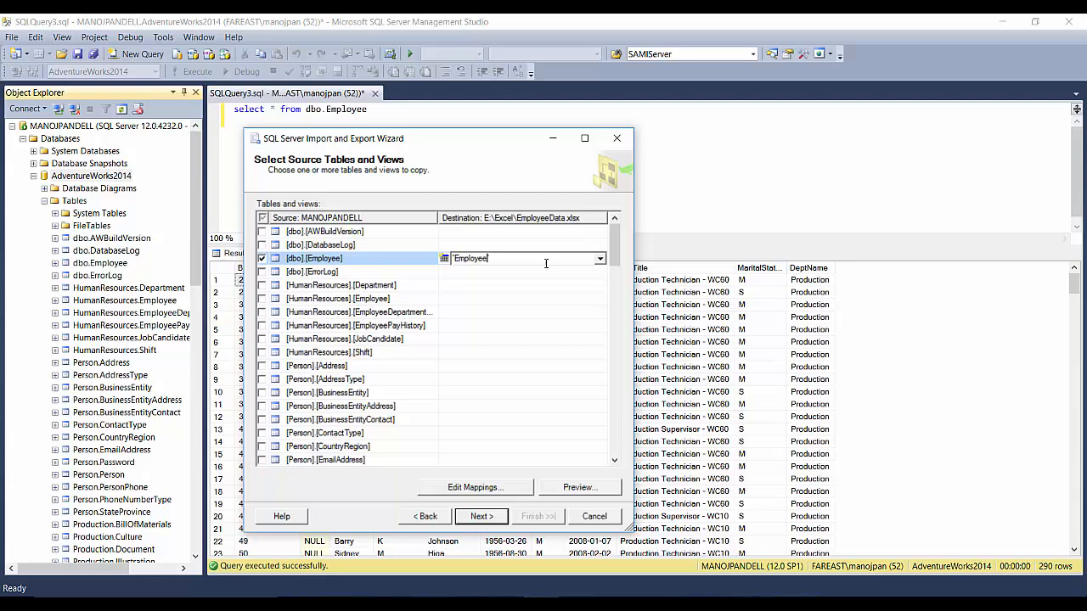
{"action": "type", "text": "Tab"}
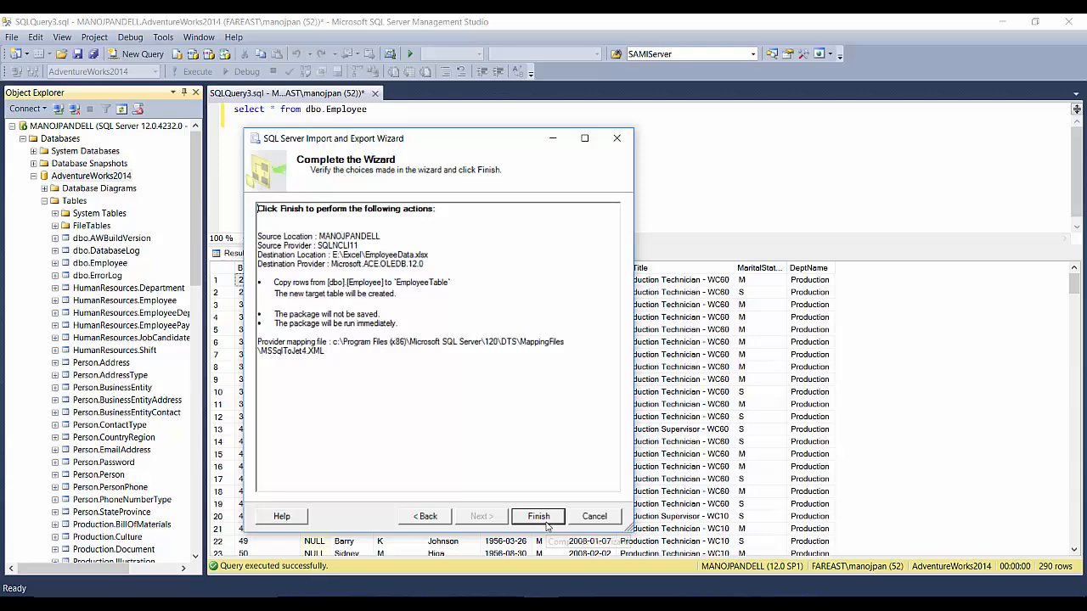
{"action": "left_click", "coordinate": [538, 516]}
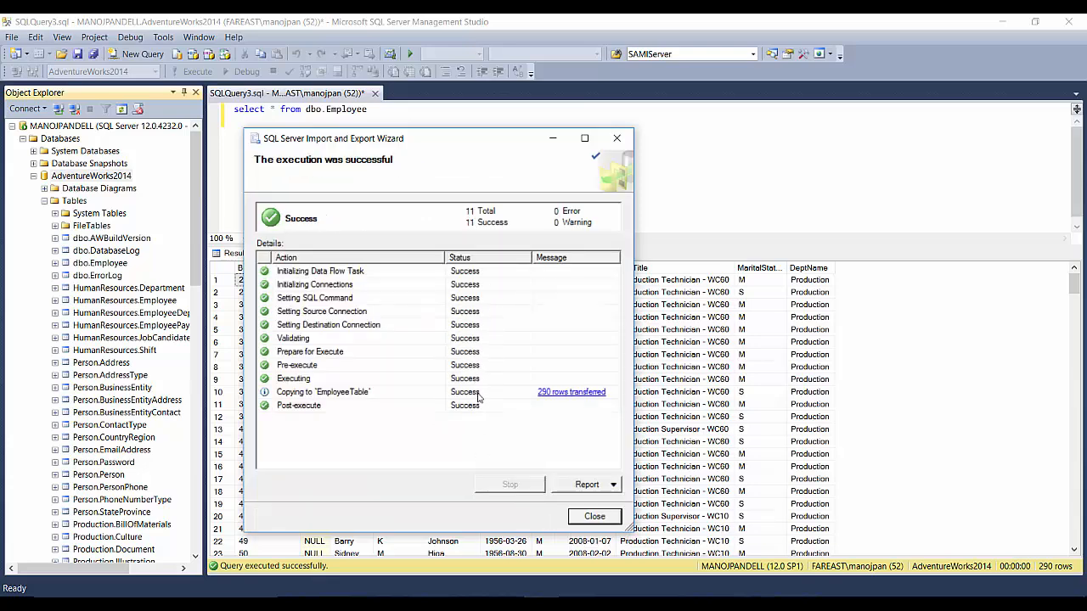
{"action": "mouse_move", "coordinate": [483, 423]}
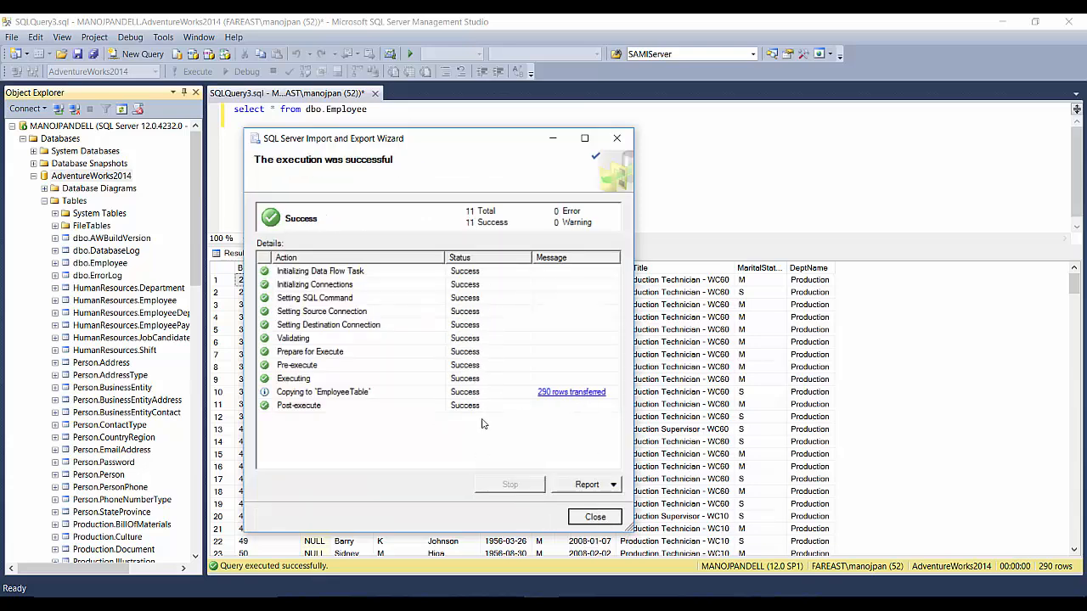
{"action": "left_click", "coordinate": [594, 518]}
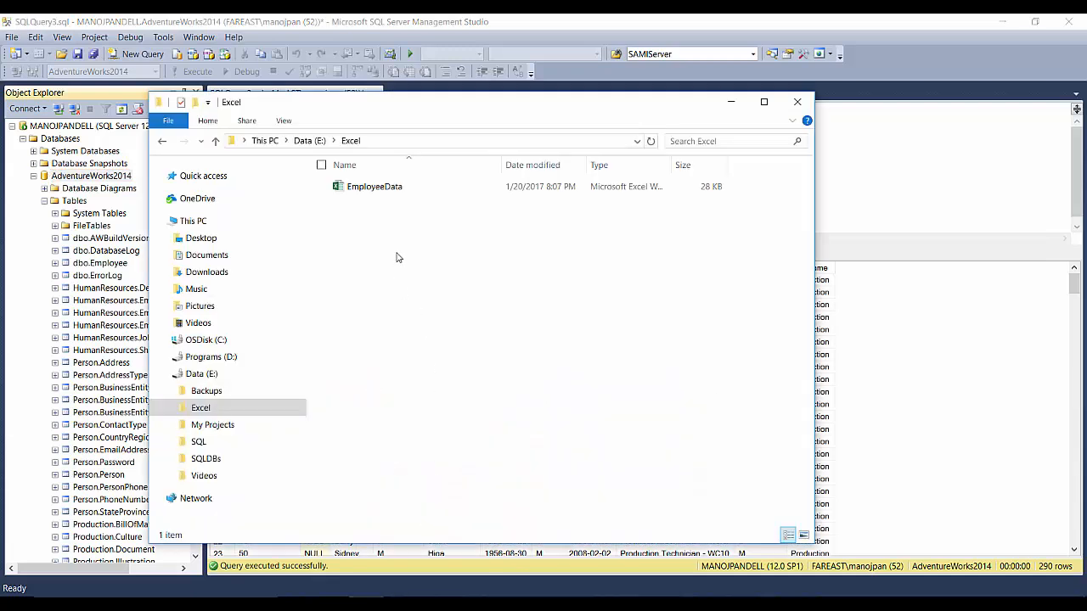
Step: Open EmployeeData.xlsx from E:\Excel in Excel
{"action": "left_click", "coordinate": [374, 186]}
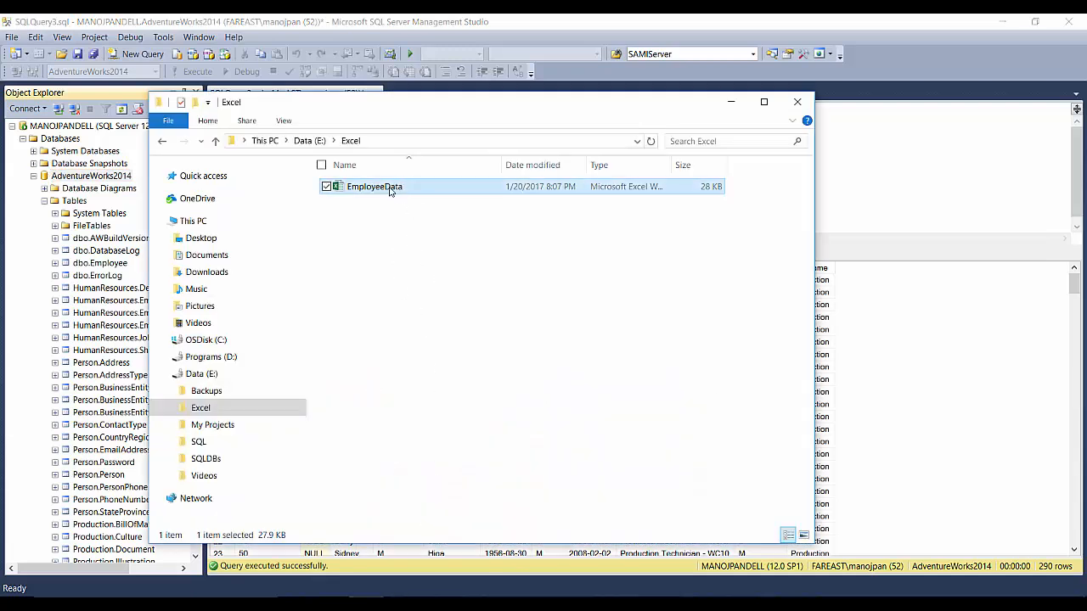
{"action": "right_click", "coordinate": [374, 186]}
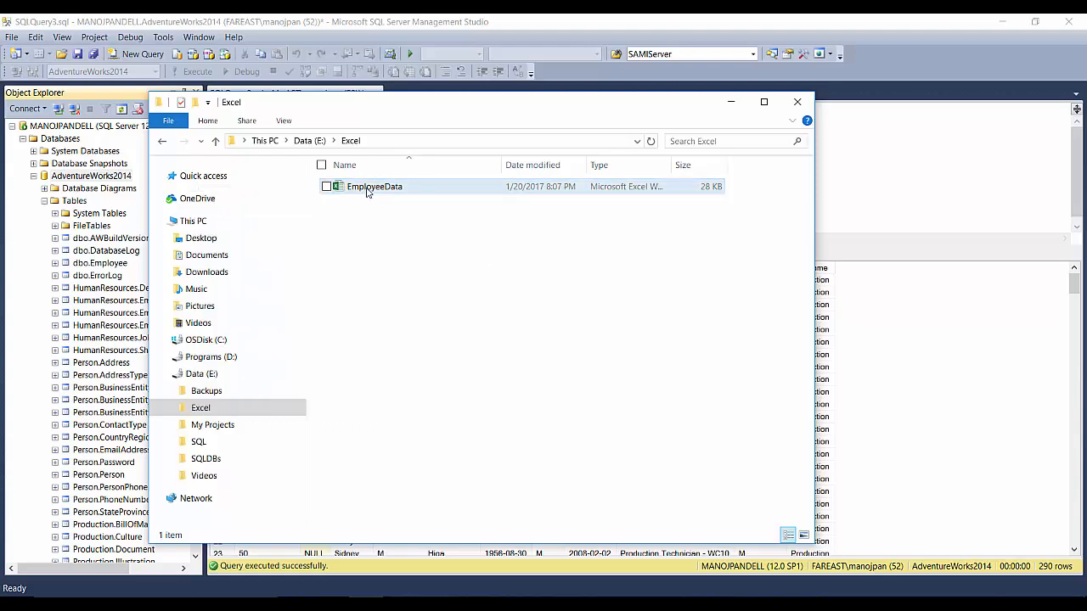
{"action": "double_click", "coordinate": [374, 186]}
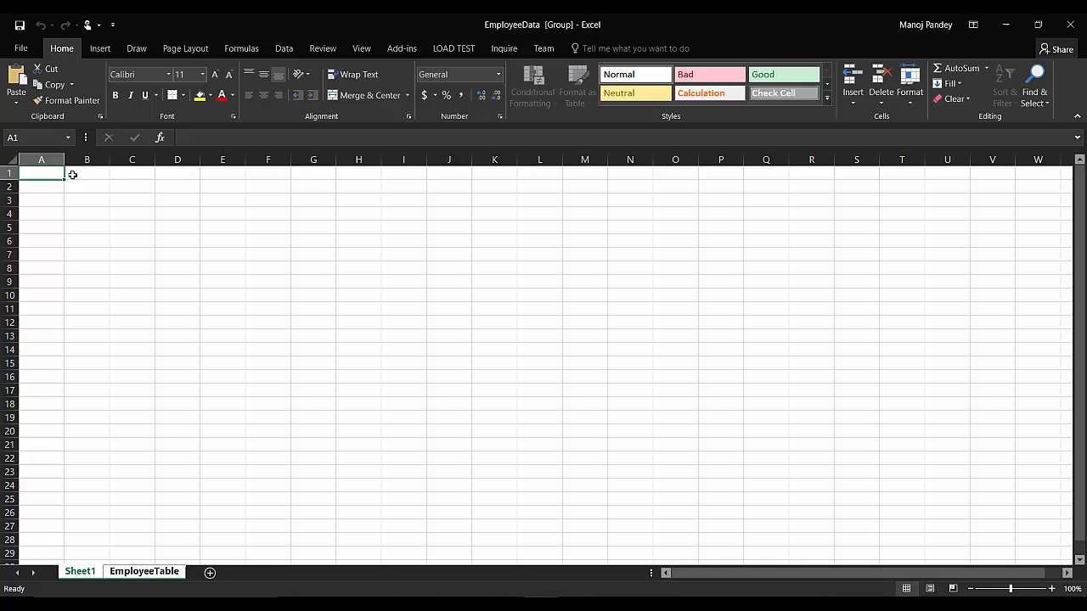
Step: View the EmployeeTable sheet with autofit columns and scroll through the employee rows
{"action": "left_click_drag", "start_coordinate": [40, 174], "coordinate": [177, 322]}
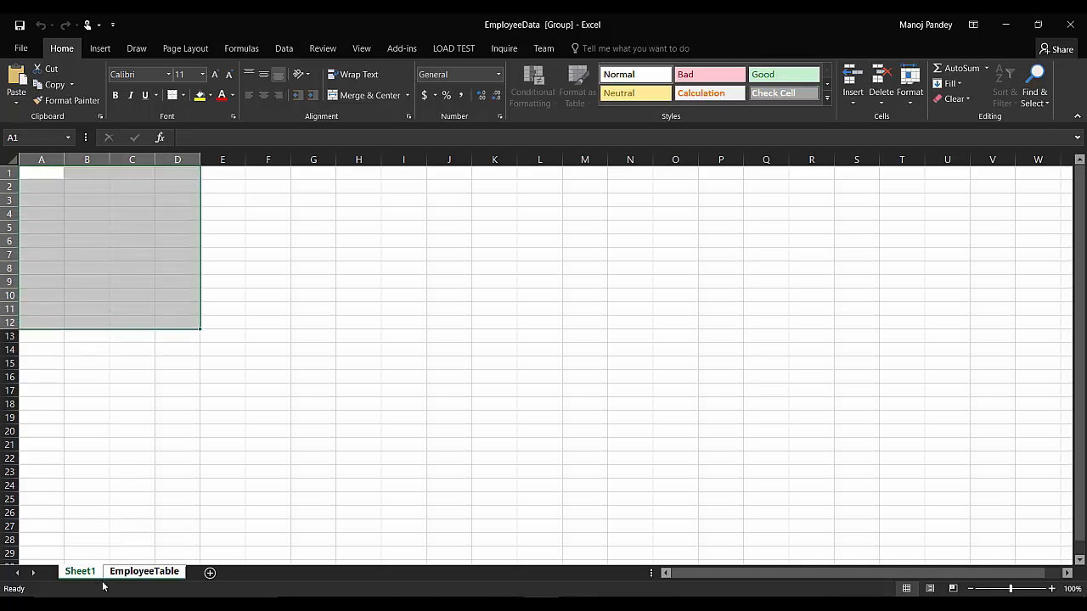
{"action": "left_click", "coordinate": [143, 571]}
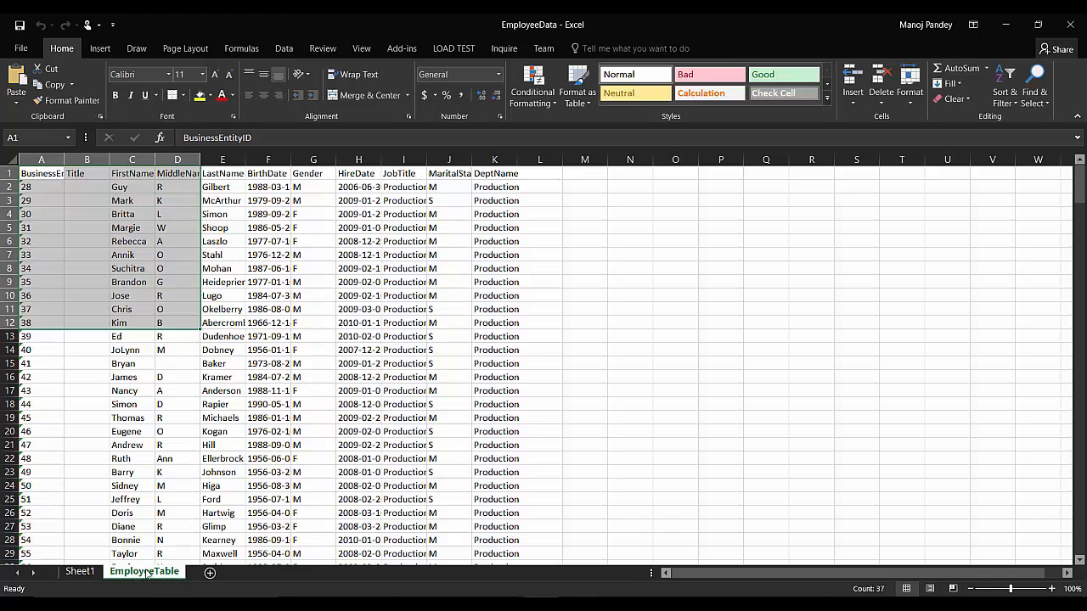
{"action": "left_click", "coordinate": [40, 199]}
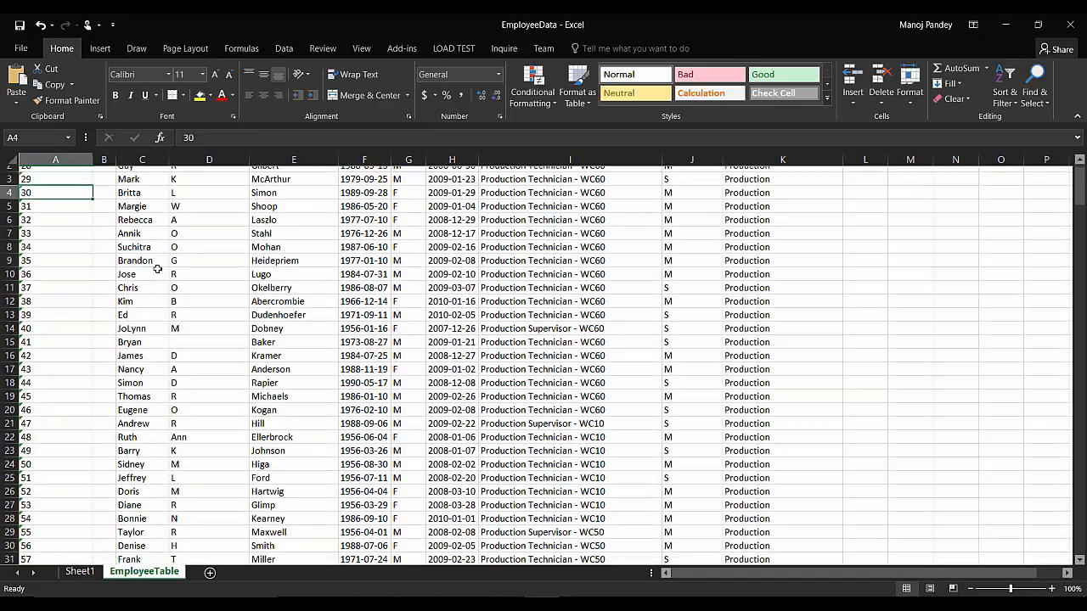
{"action": "scroll", "scroll_direction": "down", "scroll_amount": 3}
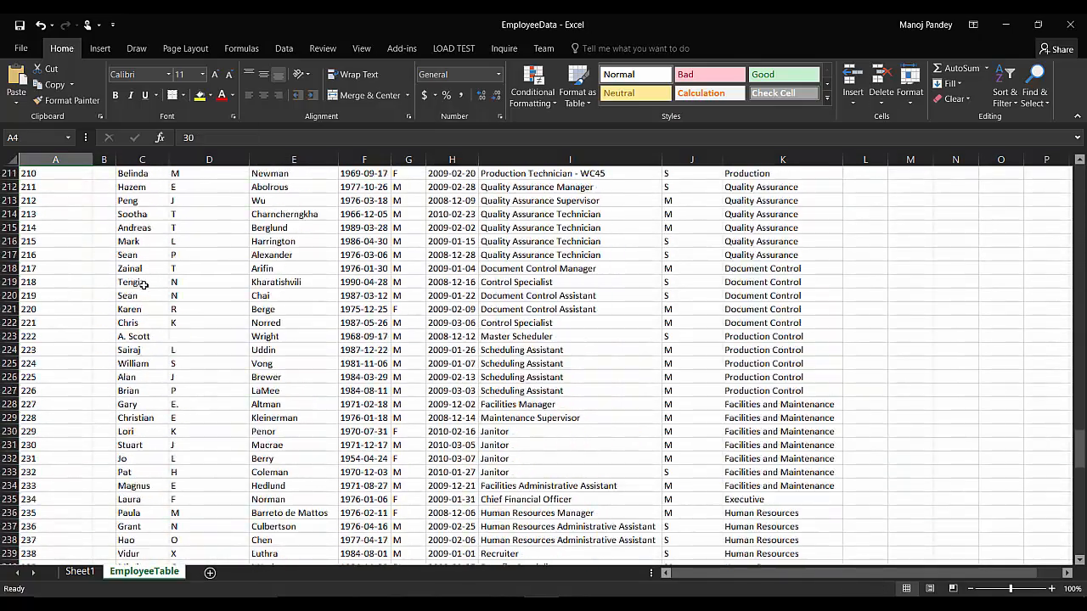
{"action": "scroll", "scroll_direction": "up", "scroll_amount": 3}
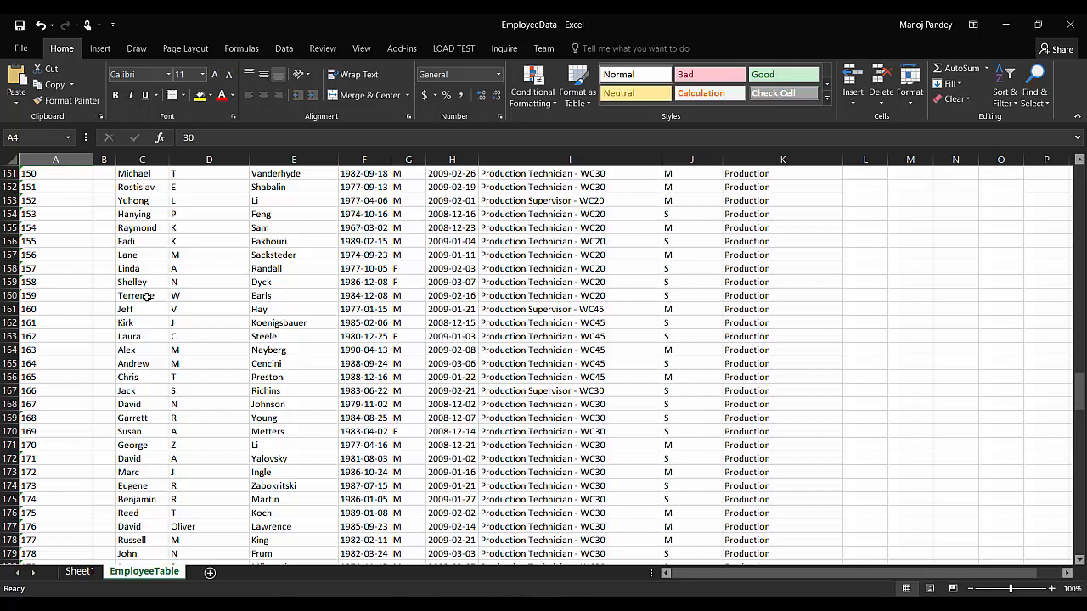
{"action": "scroll", "scroll_direction": "up", "scroll_amount": 3}
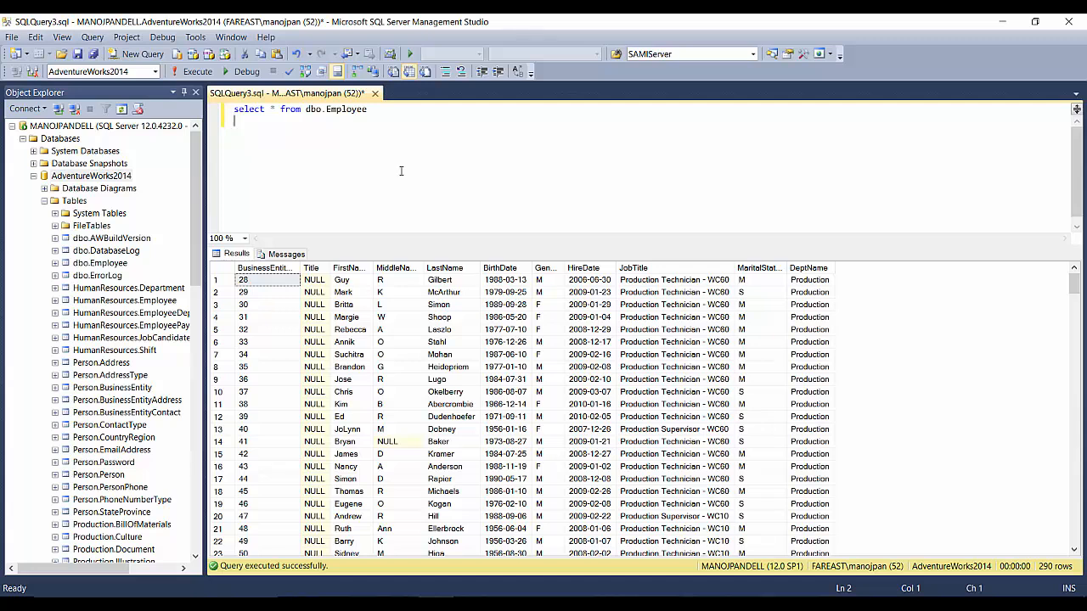
Step: Change the query to select TOP 100 * from dbo.Employee and run it
{"action": "left_click", "coordinate": [371, 109]}
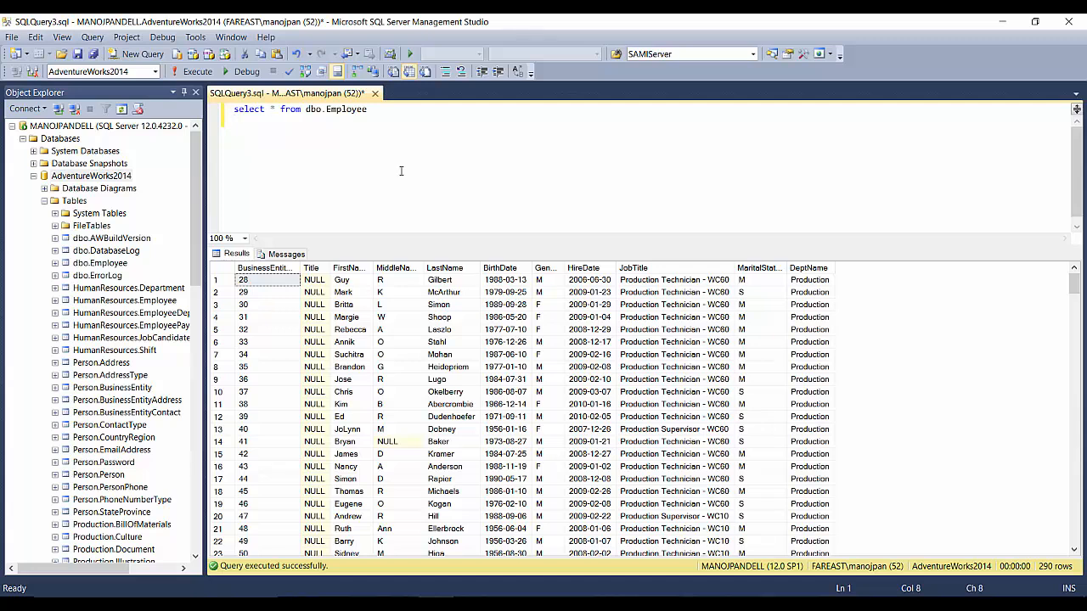
{"action": "type", "text": "TOP 100"}
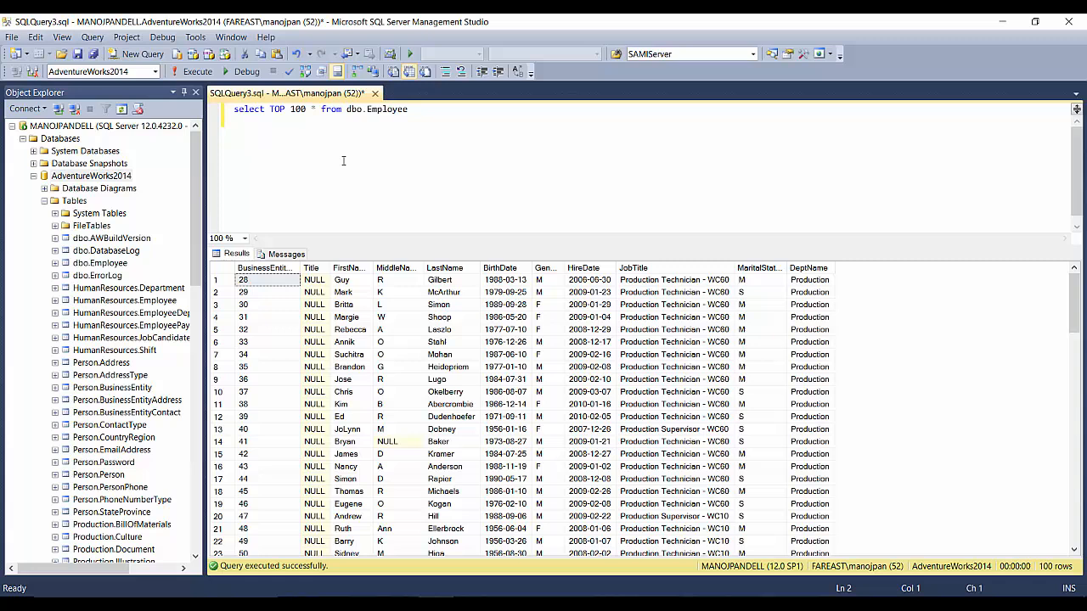
{"action": "double_click", "coordinate": [249, 109]}
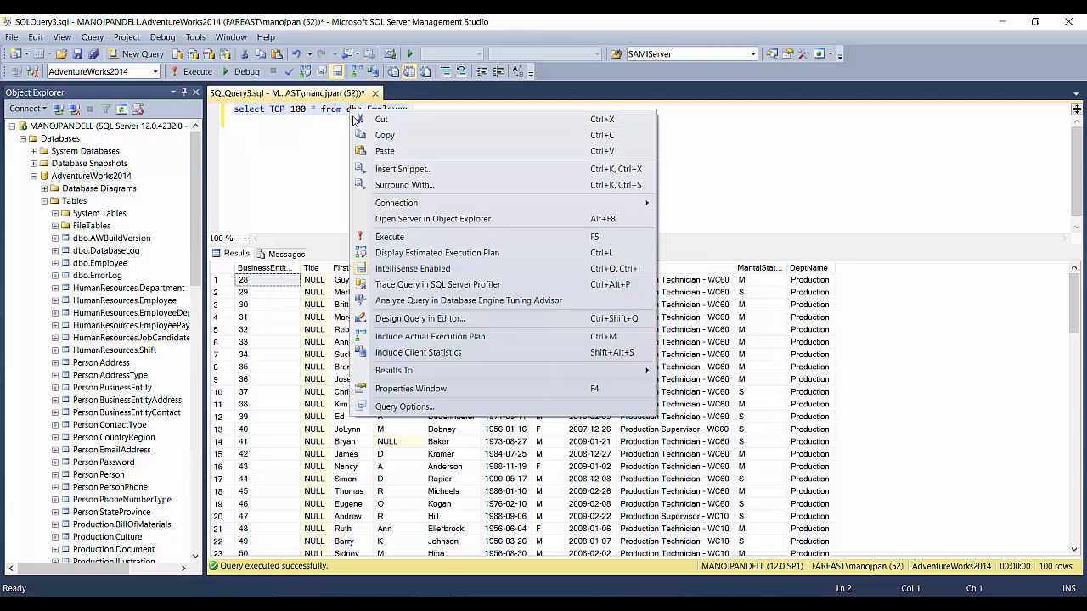
{"action": "right_click", "coordinate": [91, 175]}
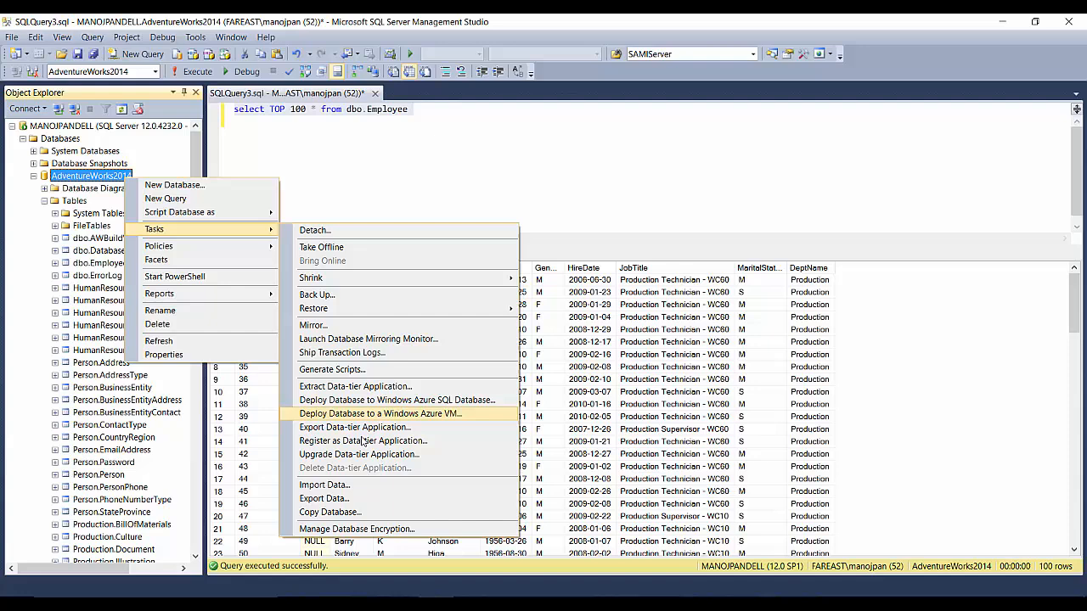
Step: Start the Export Data wizard and keep AdventureWorks2014 as the data source
{"action": "left_click", "coordinate": [322, 499]}
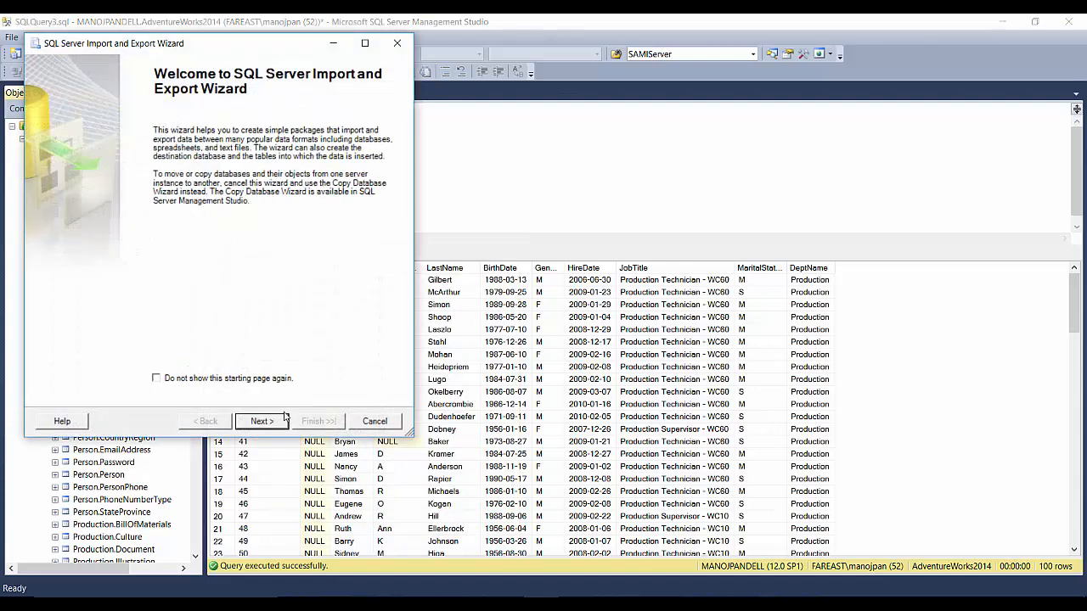
{"action": "left_click", "coordinate": [262, 421]}
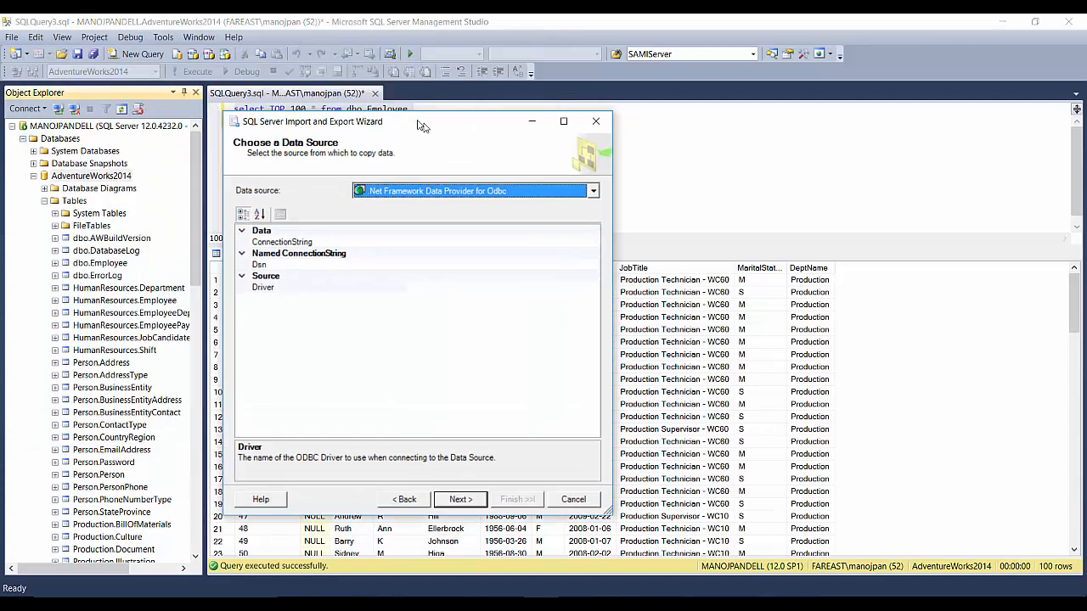
{"action": "left_click", "coordinate": [593, 190]}
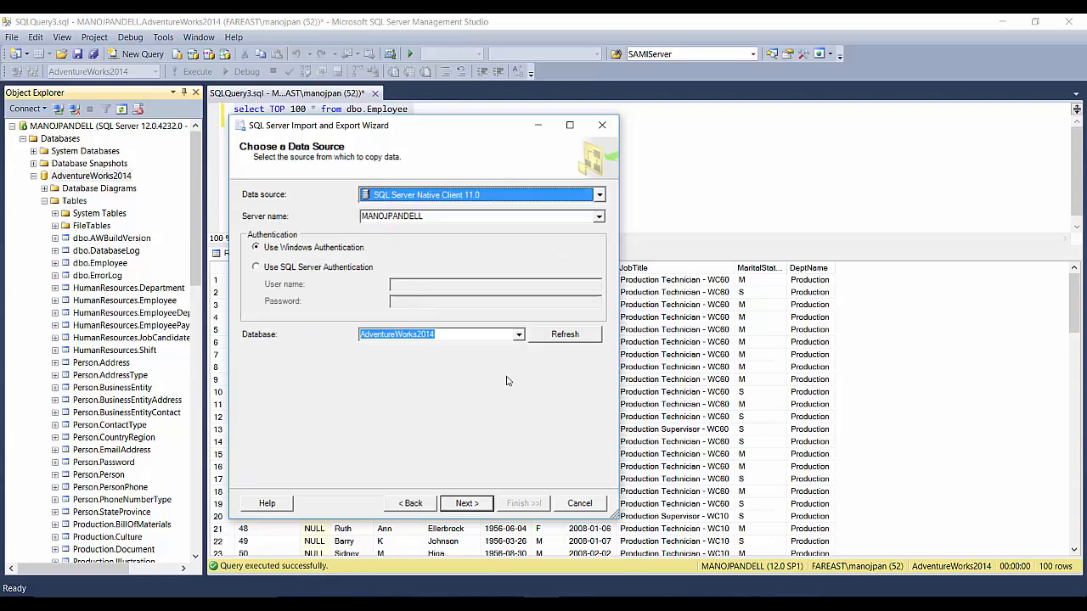
{"action": "left_click", "coordinate": [466, 503]}
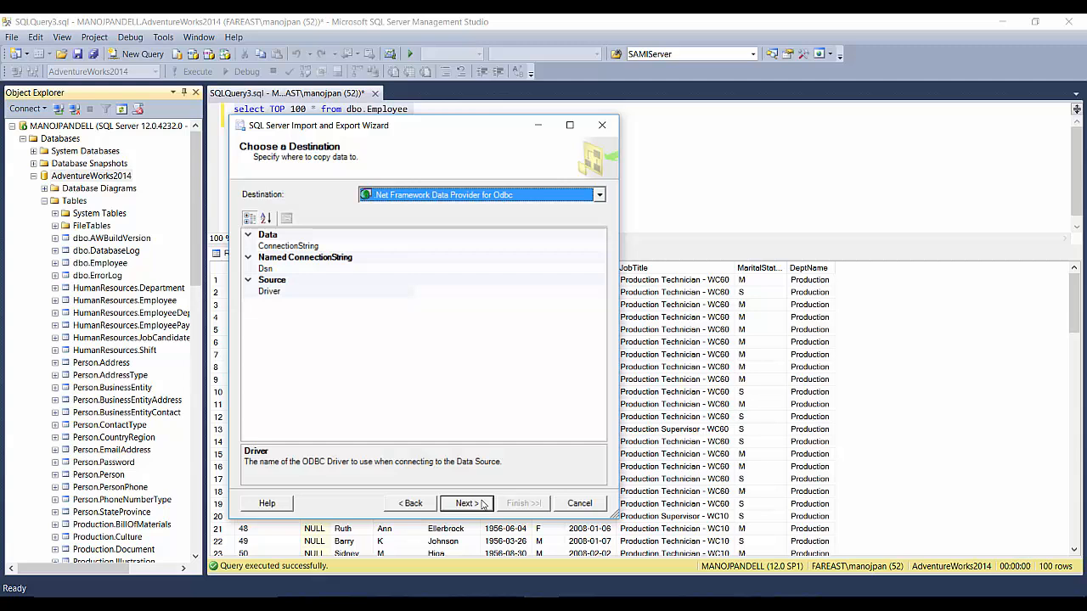
Step: Set the destination to Microsoft Excel file E:\Excel\EmployeeData.xlsx
{"action": "left_click", "coordinate": [599, 194]}
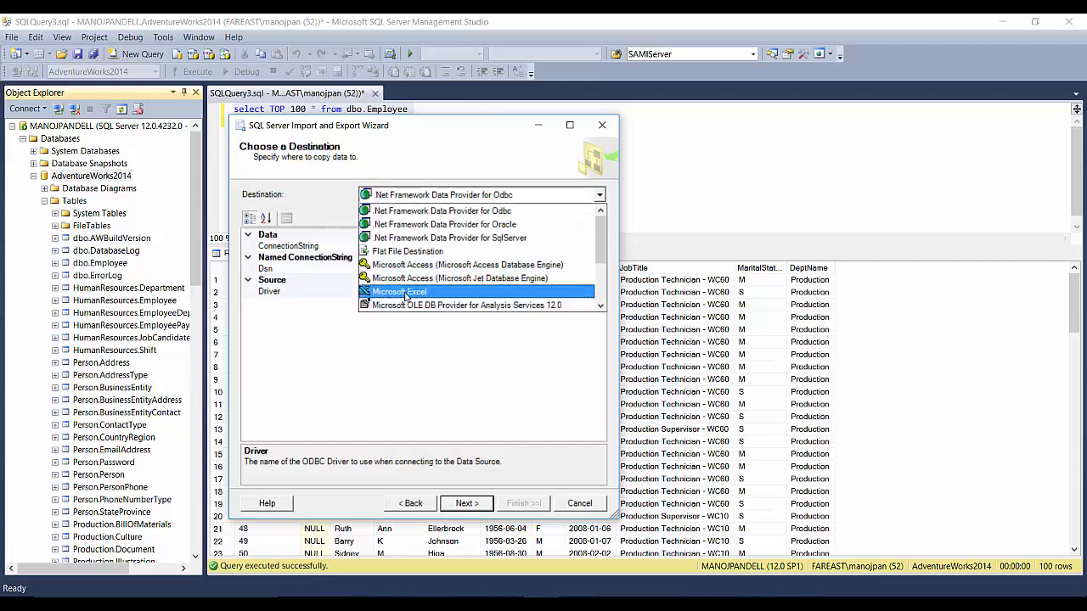
{"action": "left_click", "coordinate": [399, 292]}
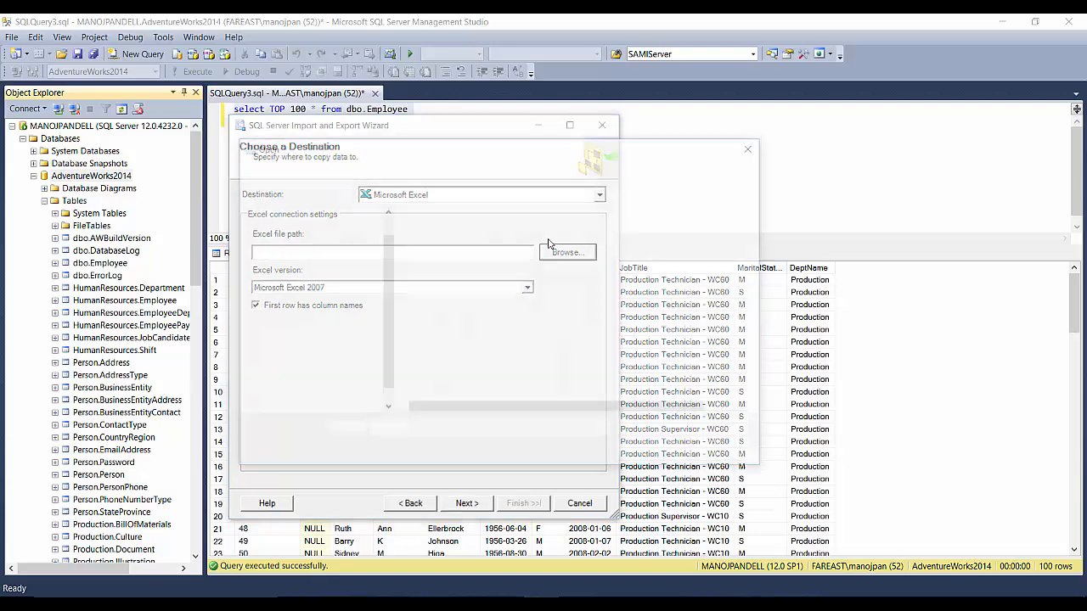
{"action": "type", "text": "E:\\Excel\\EmployeeData.xlsx"}
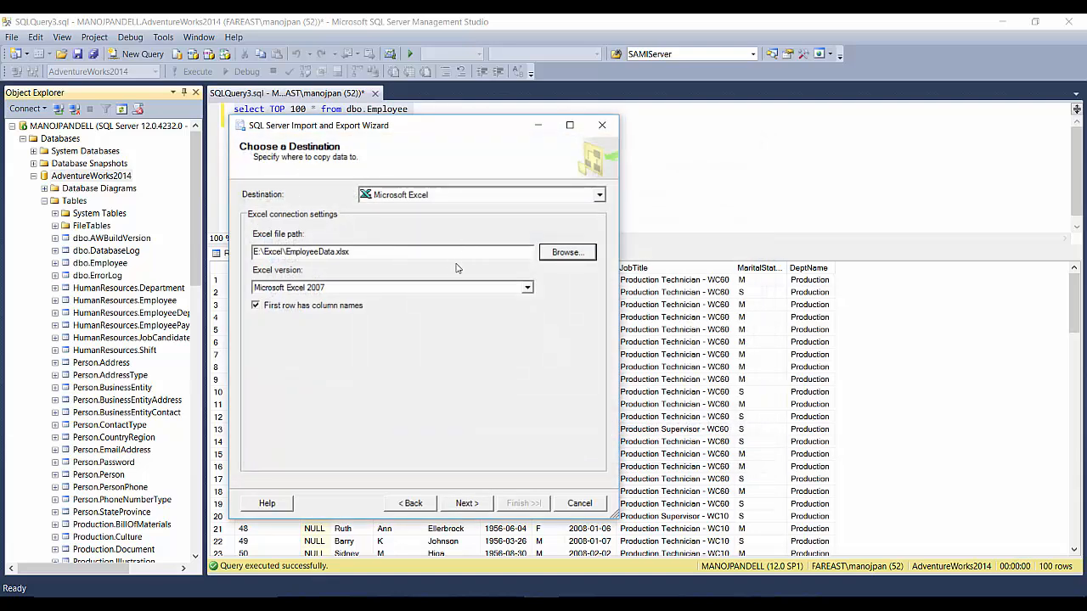
{"action": "mouse_move", "coordinate": [465, 256]}
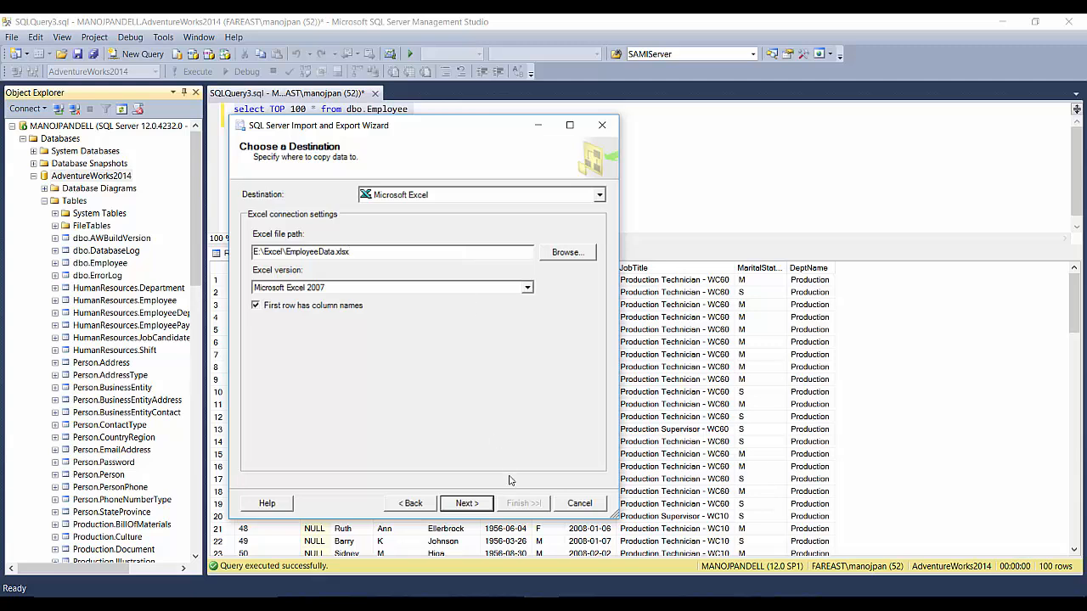
Step: Choose to export a query and enter and parse 'select TOP 100 * from dbo.Employee'
{"action": "left_click", "coordinate": [466, 503]}
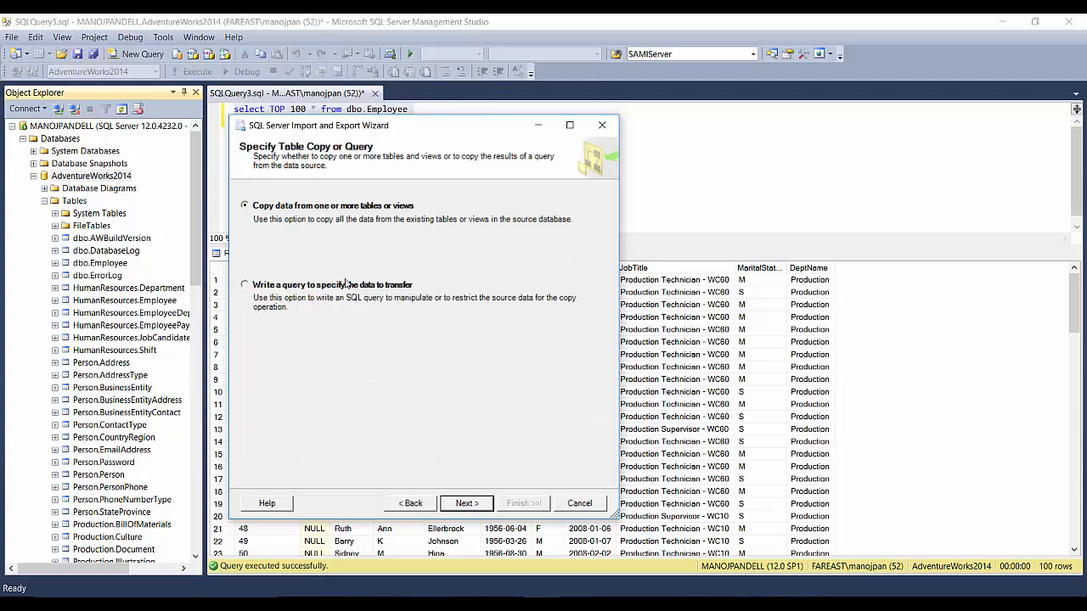
{"action": "left_click", "coordinate": [244, 284]}
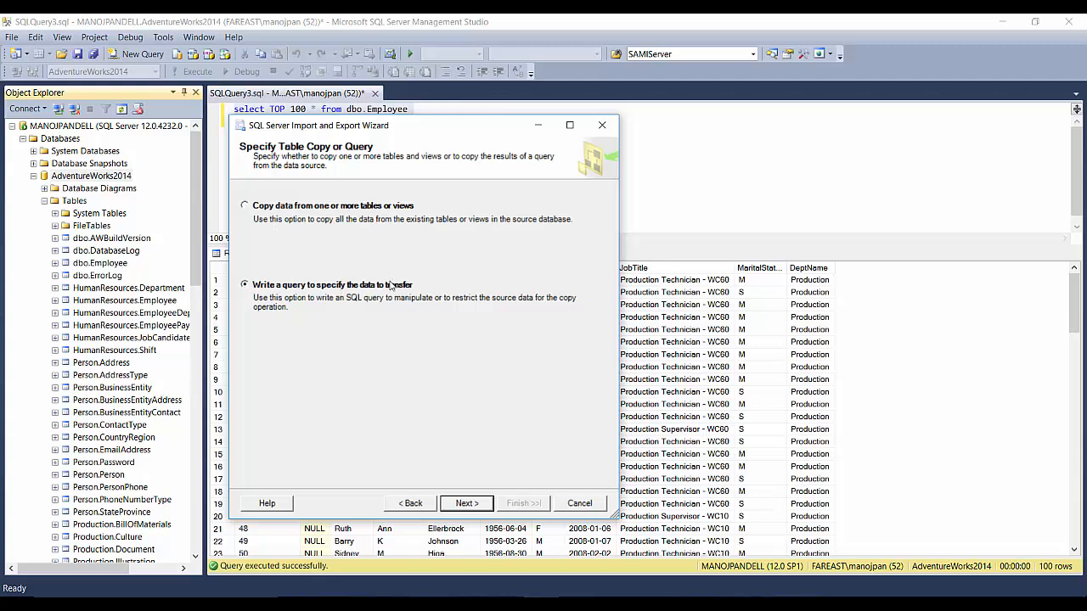
{"action": "left_click", "coordinate": [467, 502]}
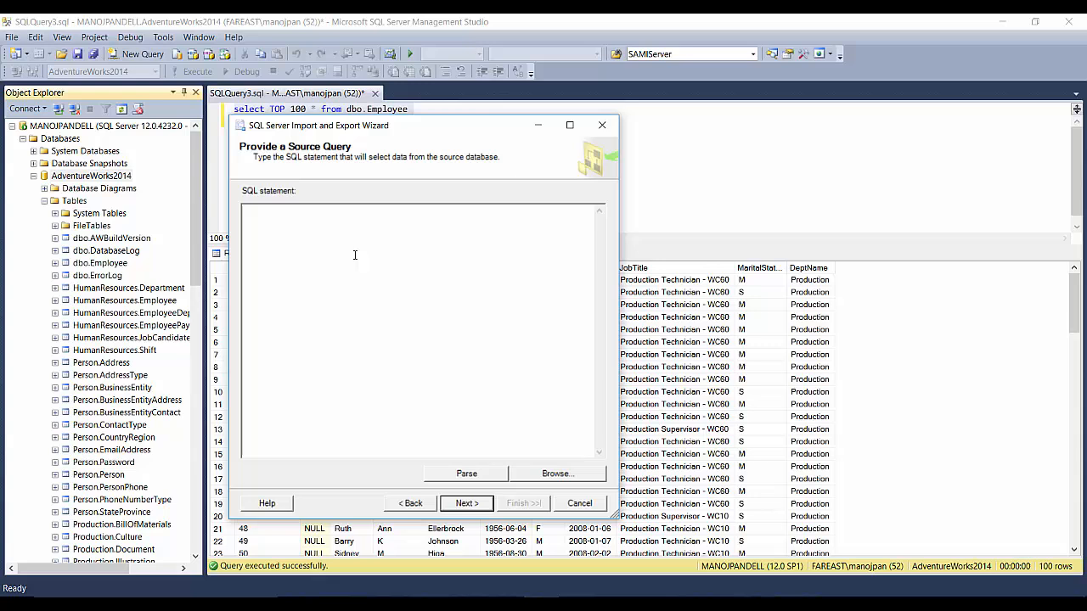
{"action": "type", "text": "select TOP 100 * from dbo.Employee"}
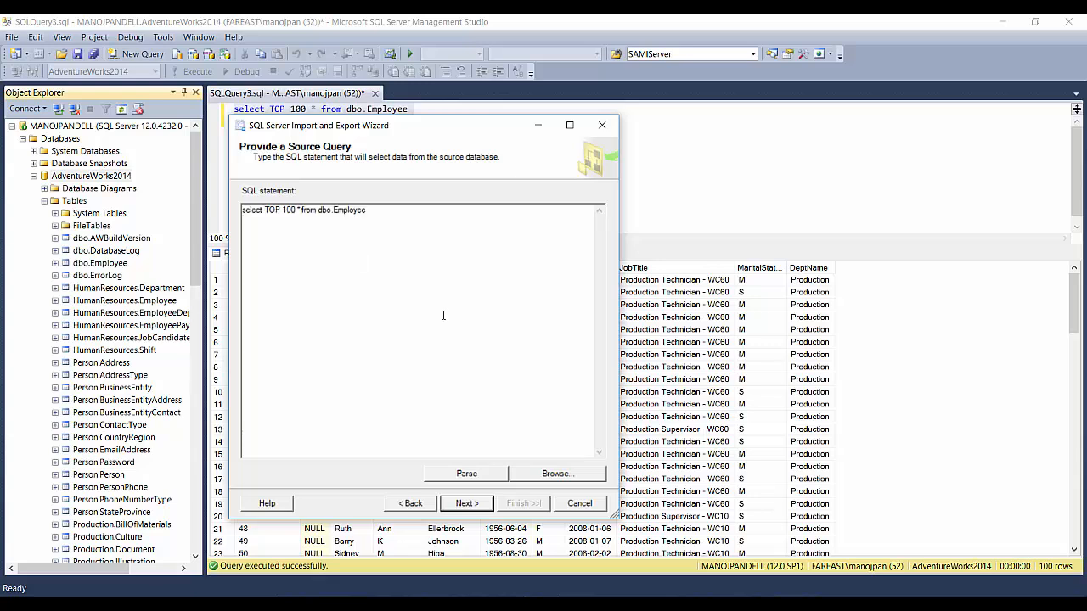
{"action": "left_click", "coordinate": [466, 473]}
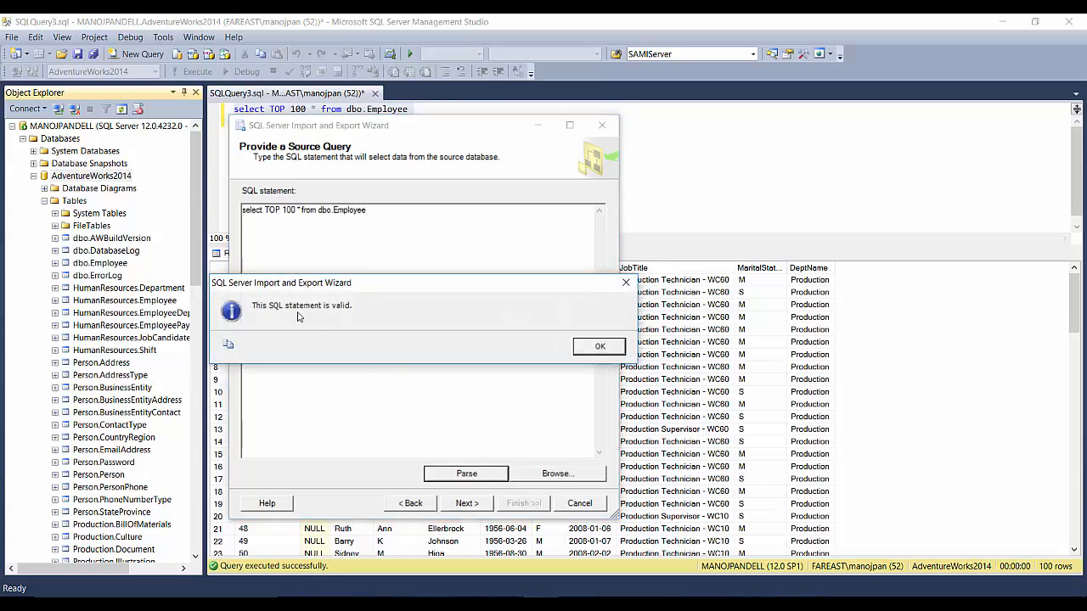
{"action": "left_click", "coordinate": [600, 345]}
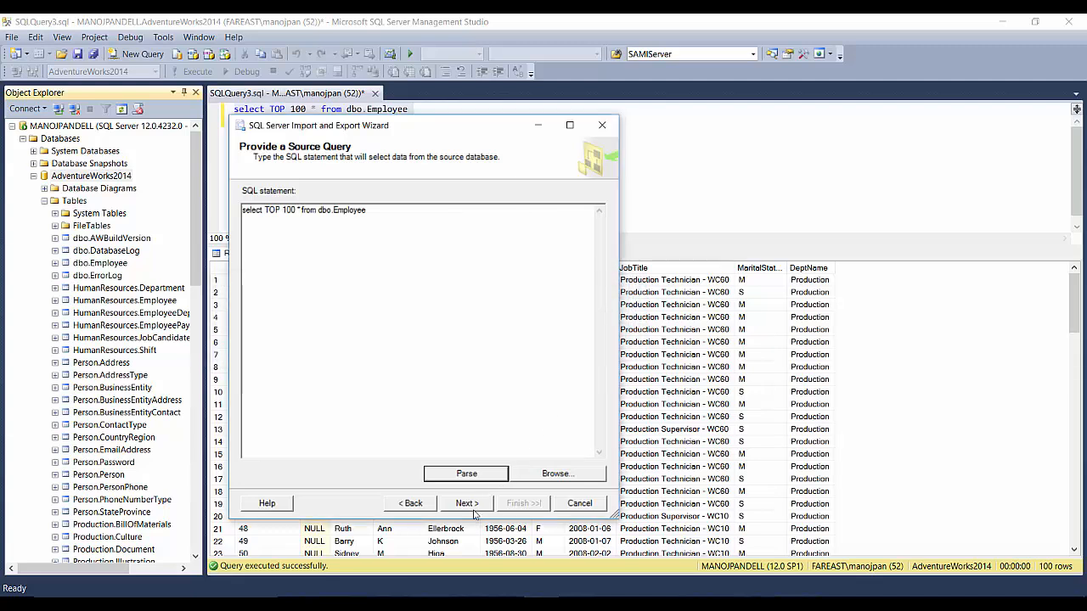
Step: Rename the query's destination sheet to EmployeeQueryTop100 and reach the data type mapping review
{"action": "left_click", "coordinate": [466, 503]}
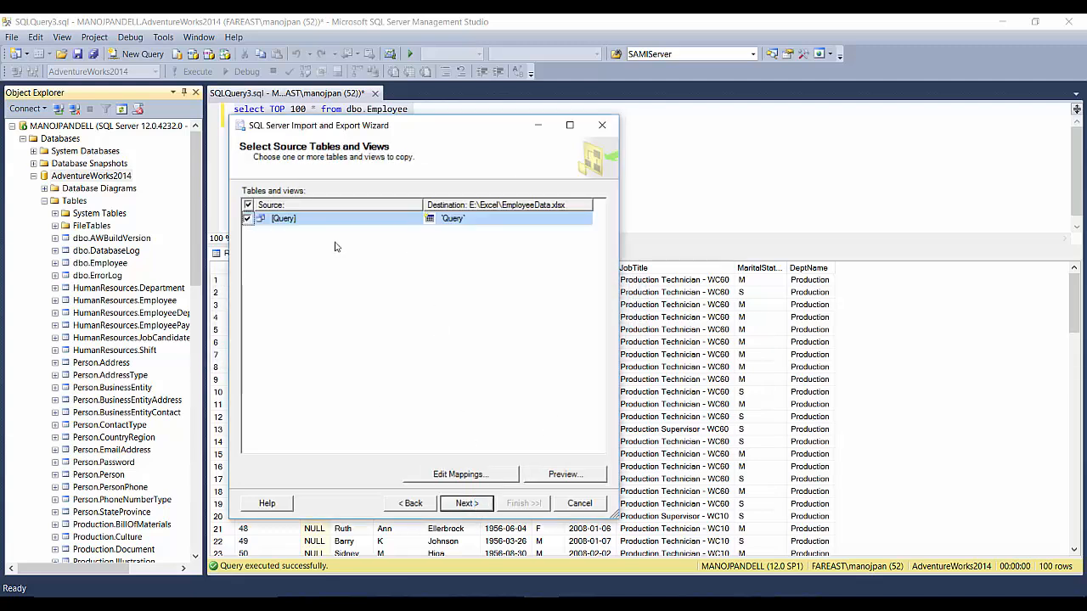
{"action": "left_click", "coordinate": [506, 219]}
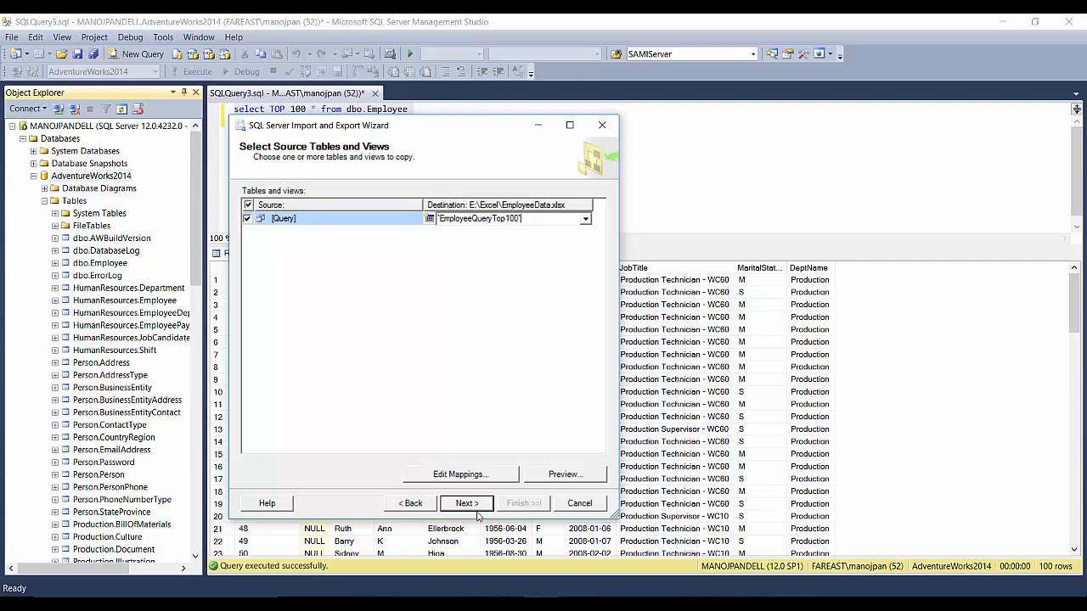
{"action": "mouse_move", "coordinate": [466, 503]}
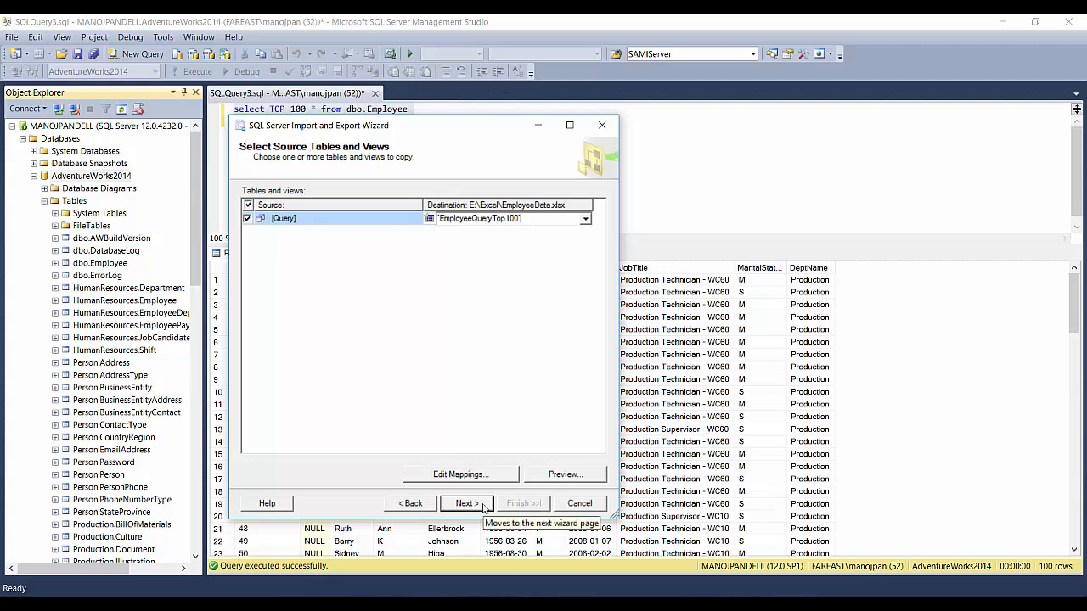
{"action": "left_click", "coordinate": [466, 503]}
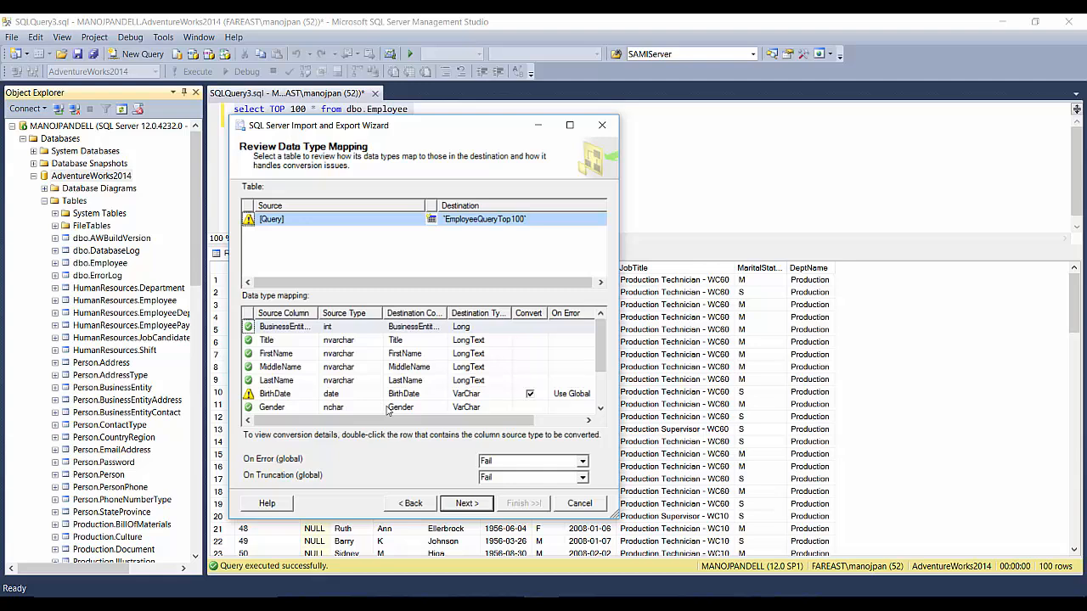
Step: Finish the export past the mapping review, then open EmployeeData from E:\Excel in Excel
{"action": "left_click", "coordinate": [466, 503]}
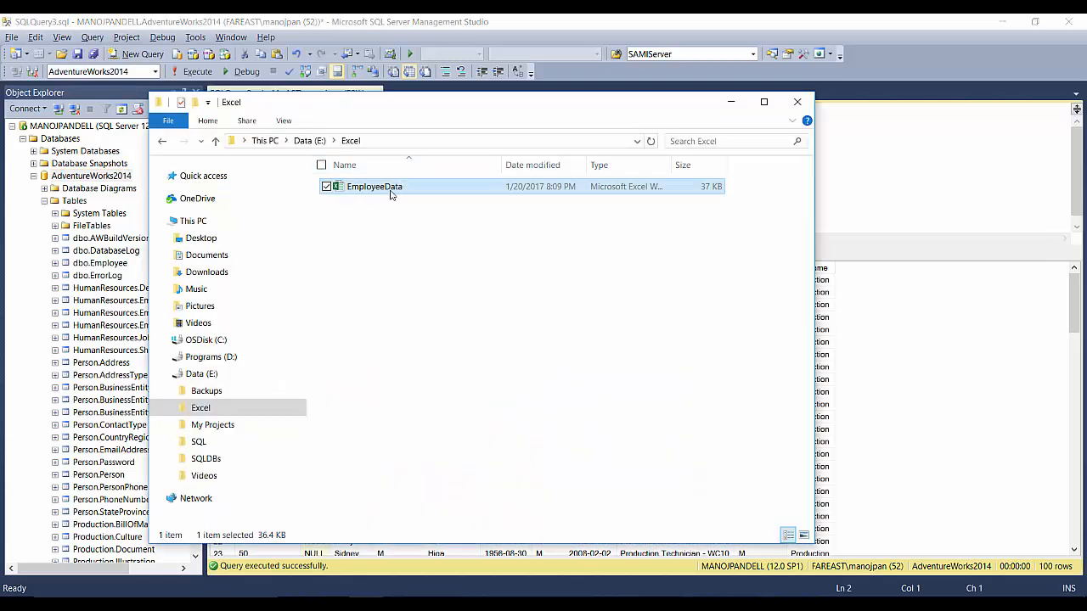
{"action": "right_click", "coordinate": [374, 186]}
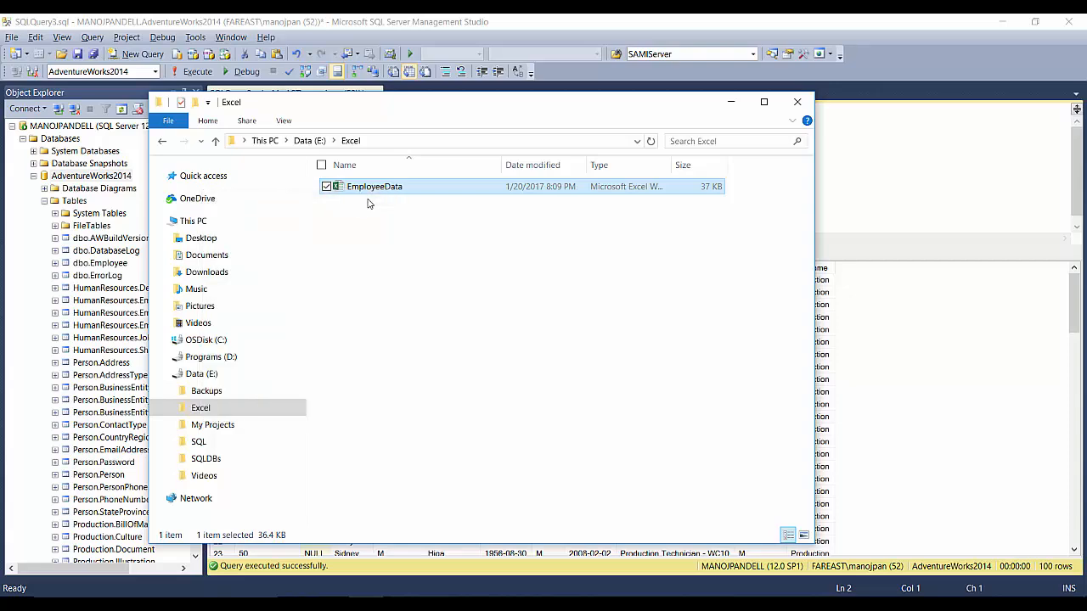
{"action": "double_click", "coordinate": [374, 186]}
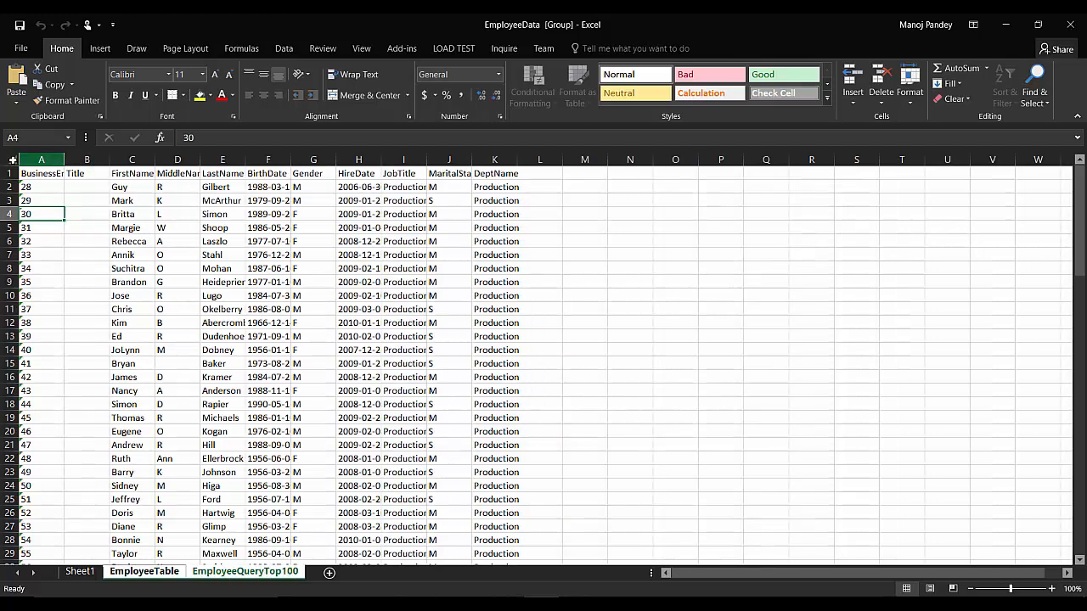
{"action": "scroll", "scroll_direction": "down", "scroll_amount": 3}
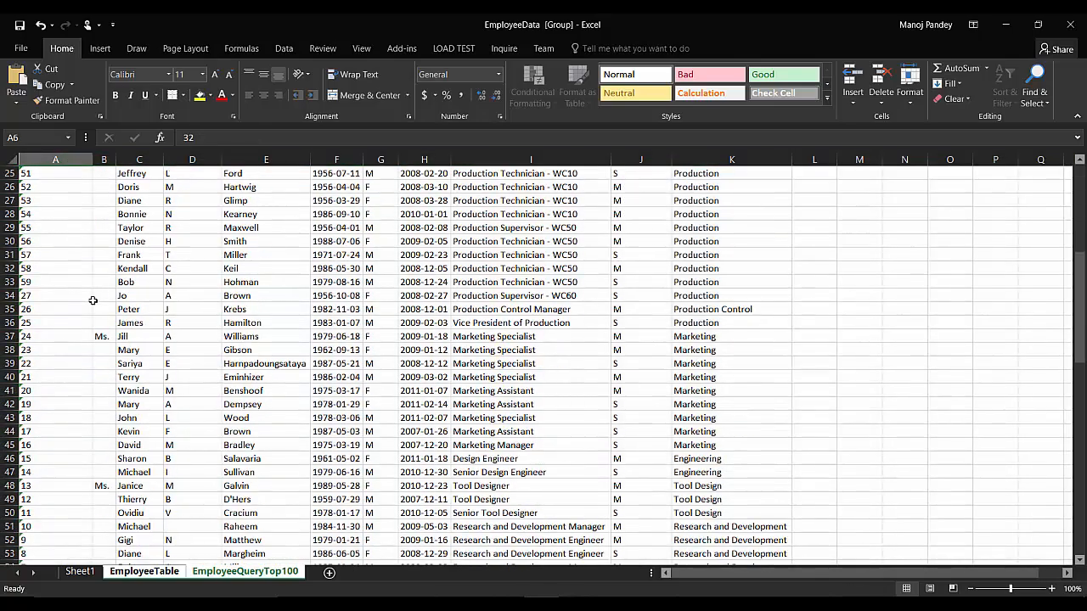
{"action": "scroll", "scroll_direction": "down", "scroll_amount": 3}
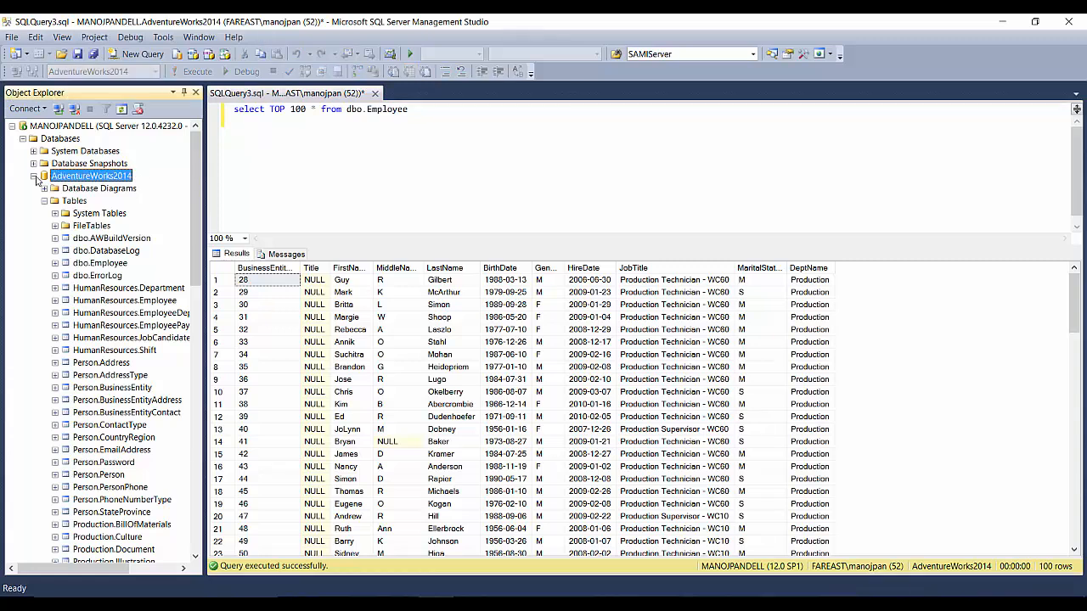
Step: Collapse the AdventureWorks2014 node in Object Explorer, leaving ManDB listed beside it
{"action": "left_click", "coordinate": [34, 176]}
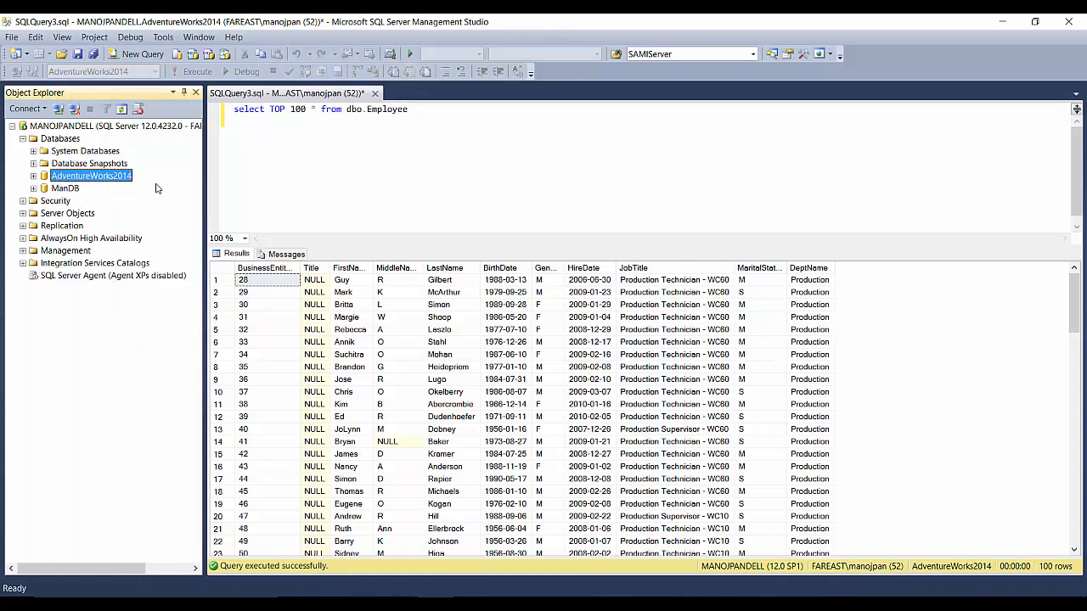
{"action": "mouse_move", "coordinate": [166, 227]}
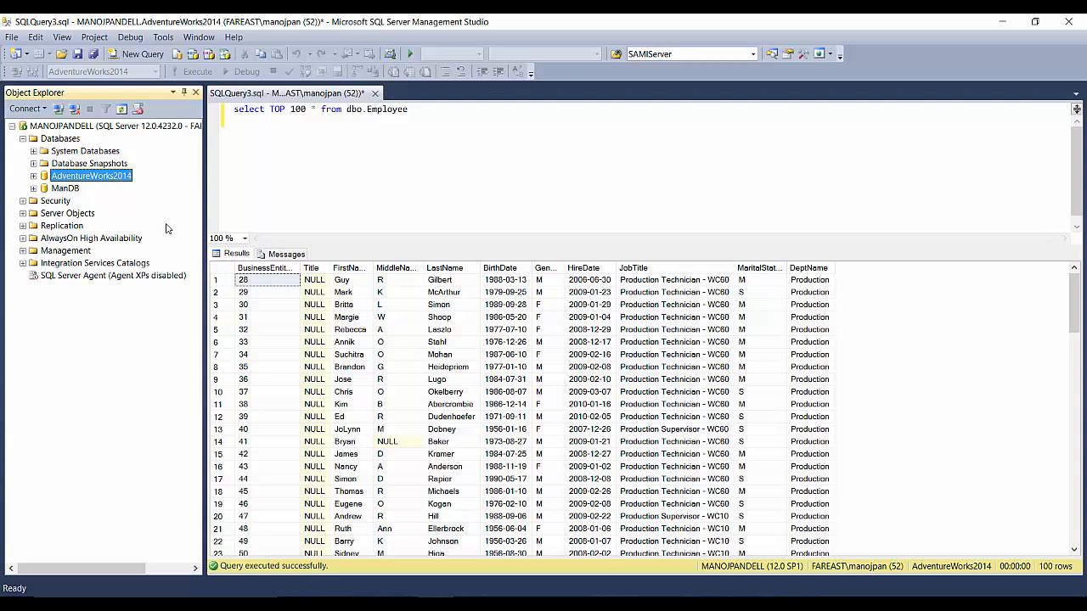